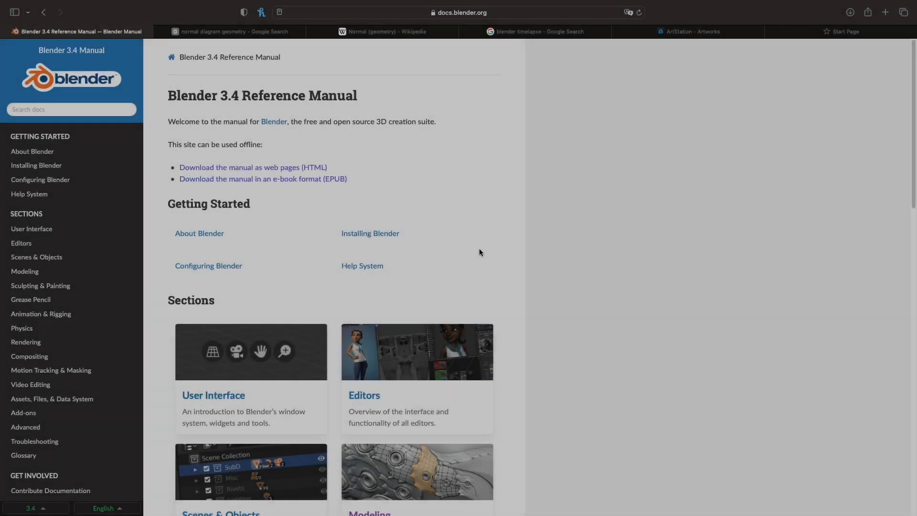
Scroll the Blender 3.4 manual home page before returning to the default cube scene.
{"action": "scroll", "scroll_direction": "down", "scroll_amount": 3}
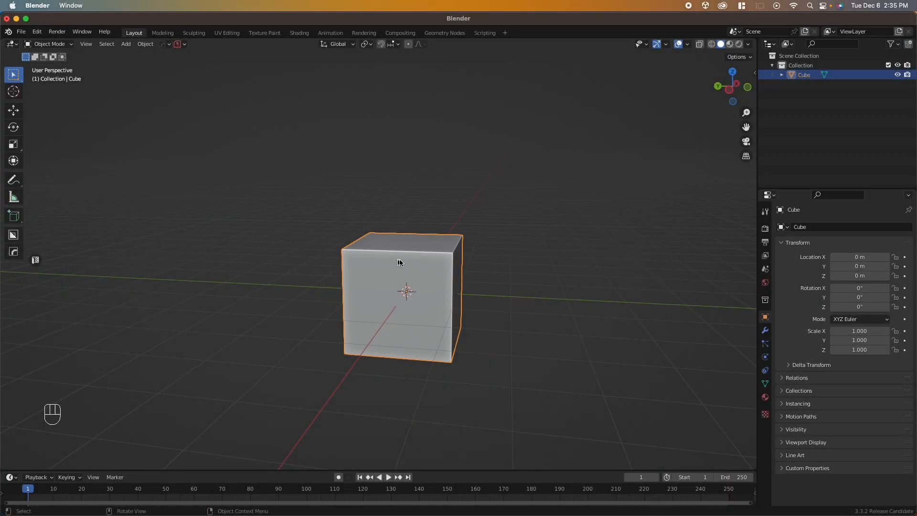
In Edit Mode, add three vertical loop cuts to the cube with Ctrl+R, then begin another cut.
{"action": "key", "text": "Tab"}
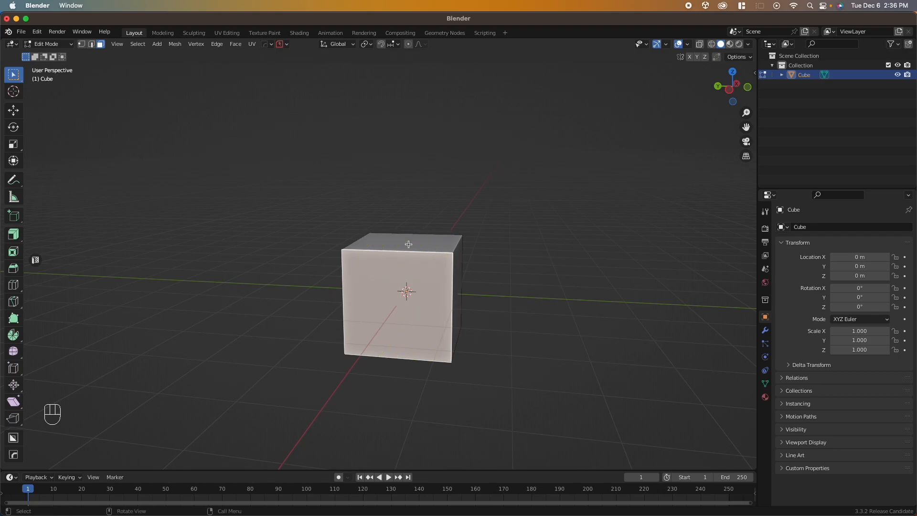
{"action": "key", "text": "ctrl+r"}
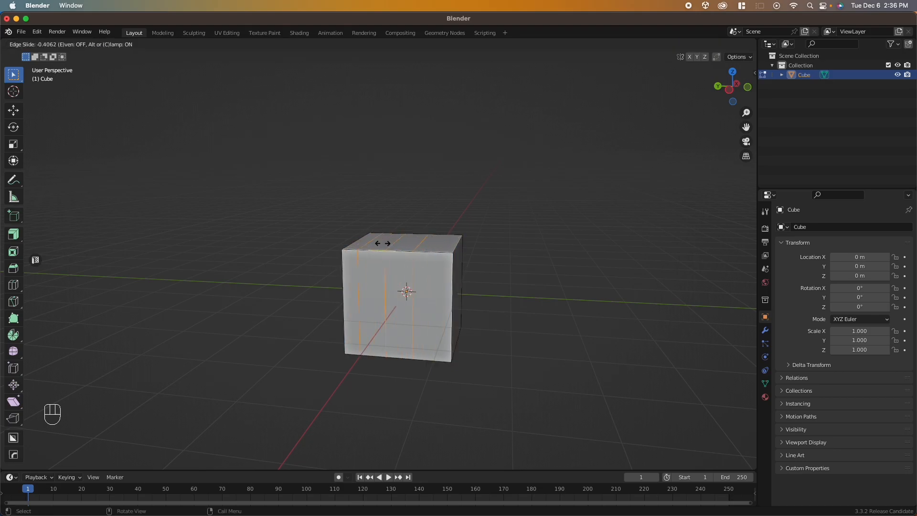
{"action": "left_click", "coordinate": [379, 244]}
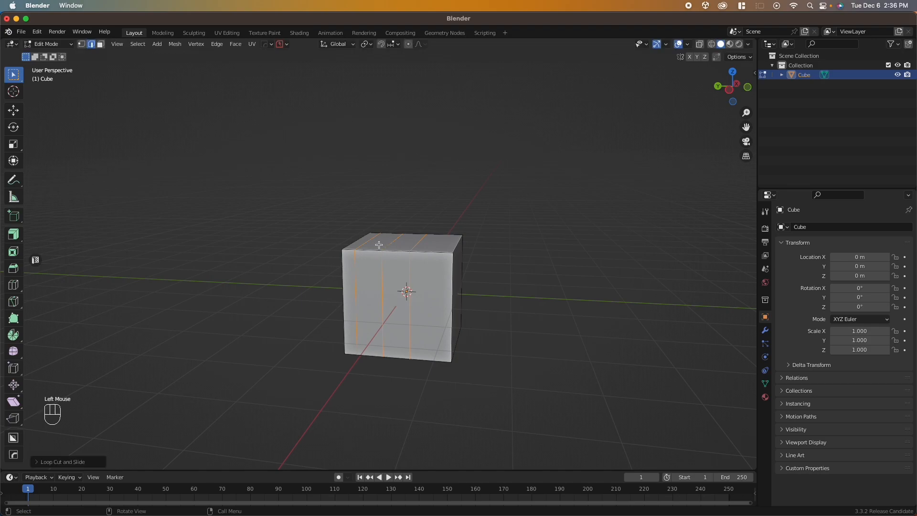
{"action": "key", "text": "cmd+r"}
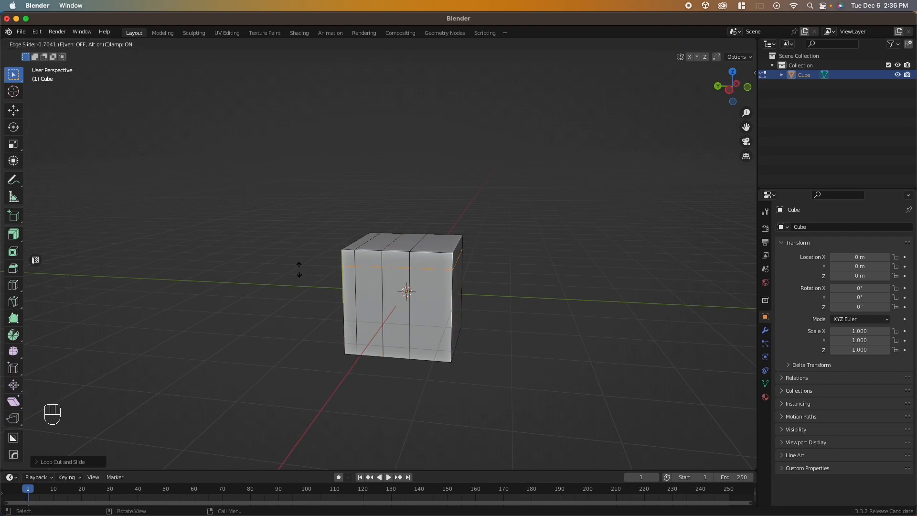
Place the horizontal loop around the cube's middle, then select that whole edge loop and grab it.
{"action": "left_click", "coordinate": [407, 295]}
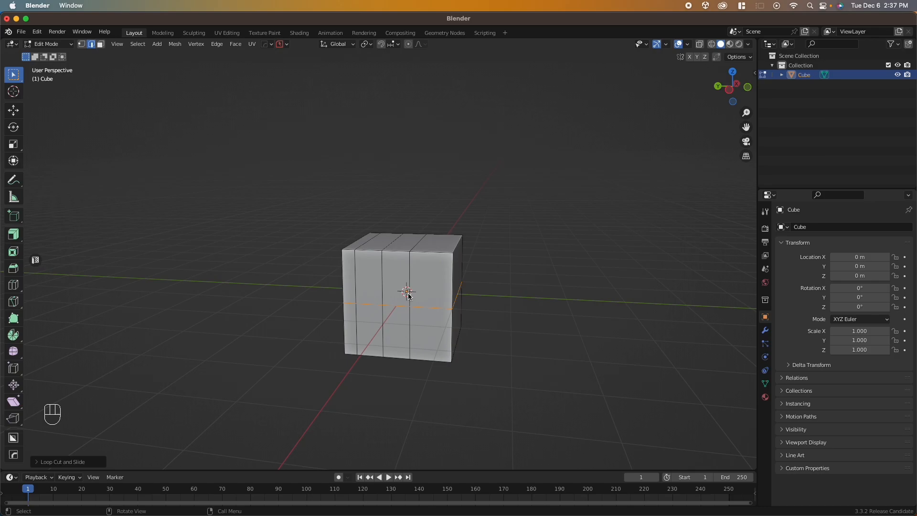
{"action": "left_click", "coordinate": [408, 295]}
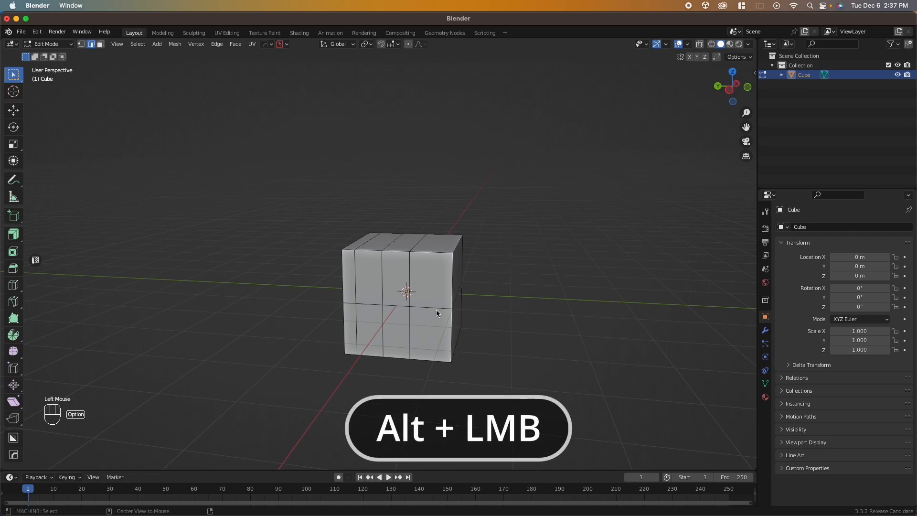
{"action": "left_click", "coordinate": [450, 304]}
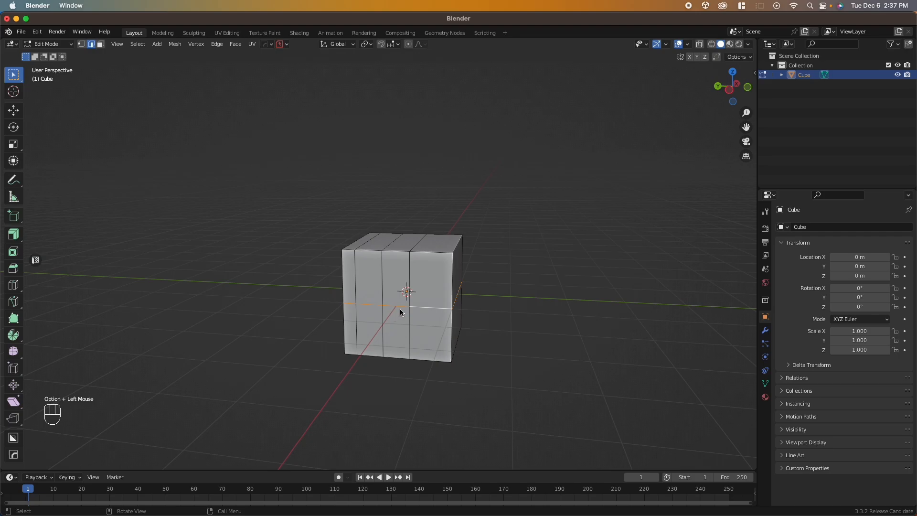
{"action": "key", "text": "g"}
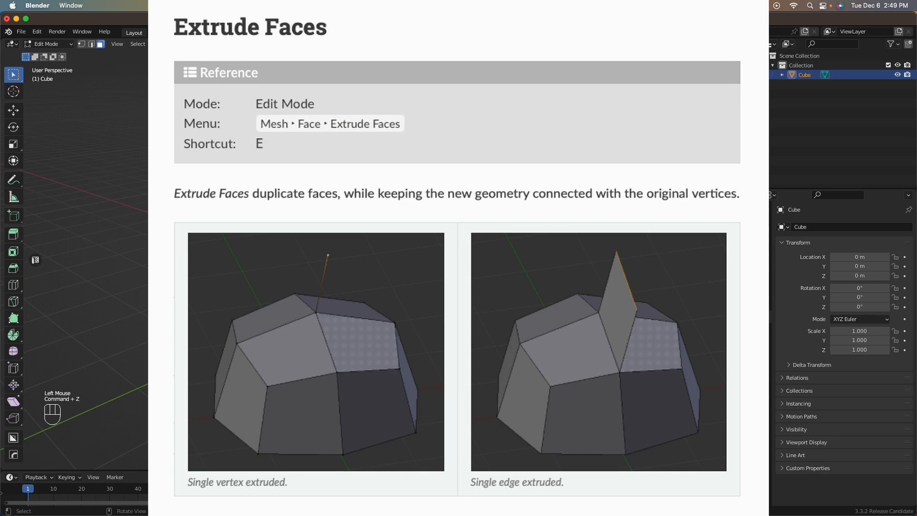
Extrude the cube's selected face, then extrude its right and top faces outward.
{"action": "key", "text": "e"}
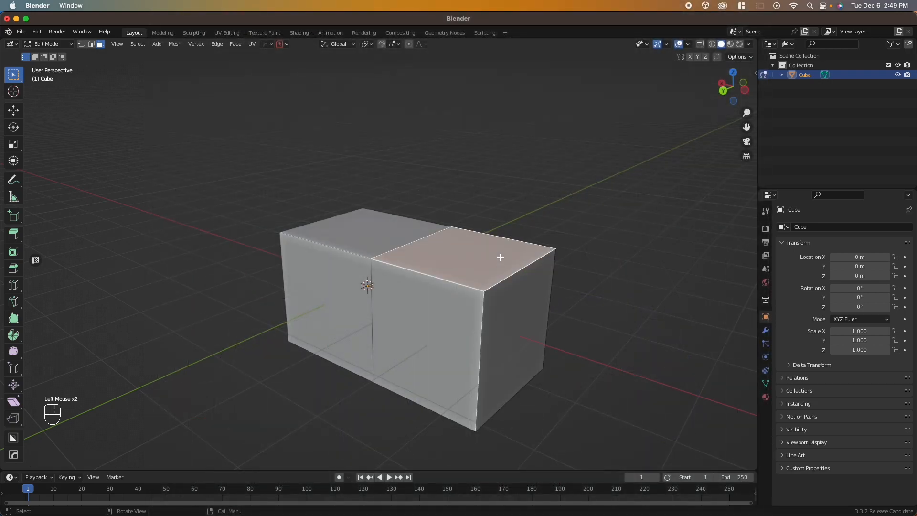
{"action": "key", "text": "e"}
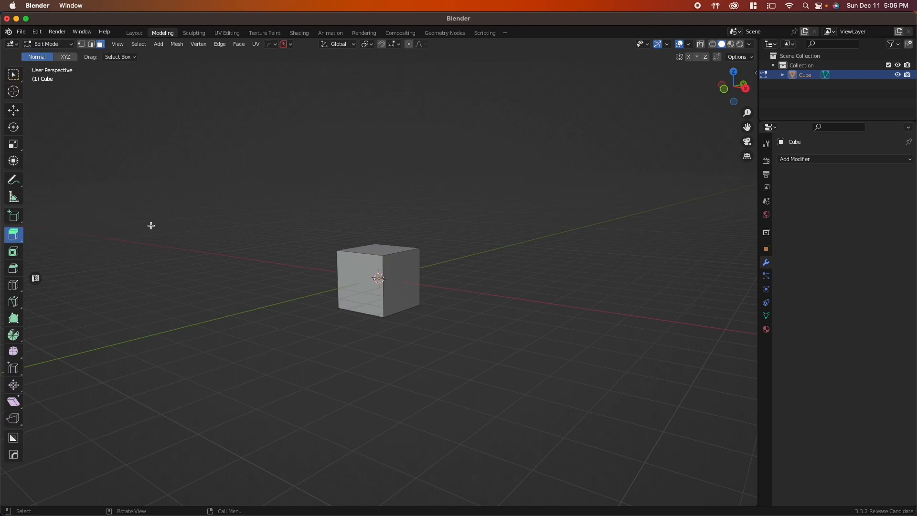
{"action": "mouse_move", "coordinate": [348, 268]}
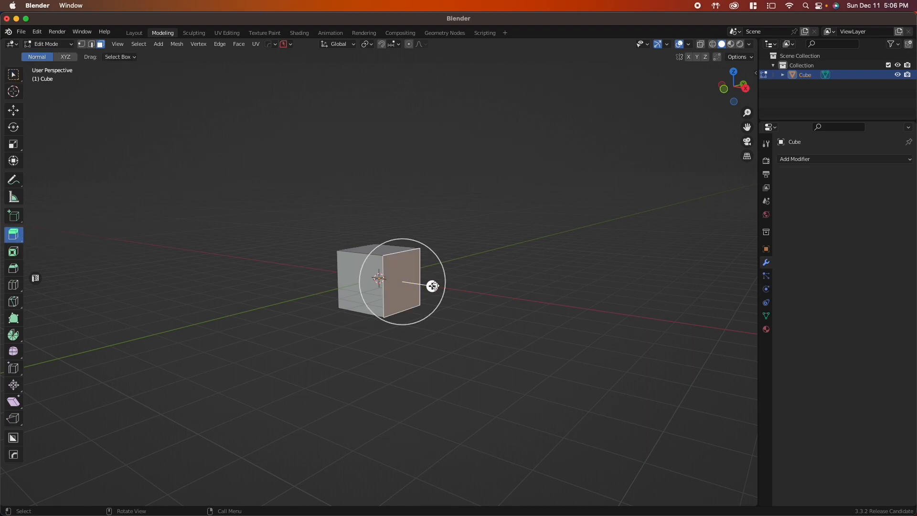
{"action": "left_click_drag", "start_coordinate": [432, 286], "coordinate": [508, 292]}
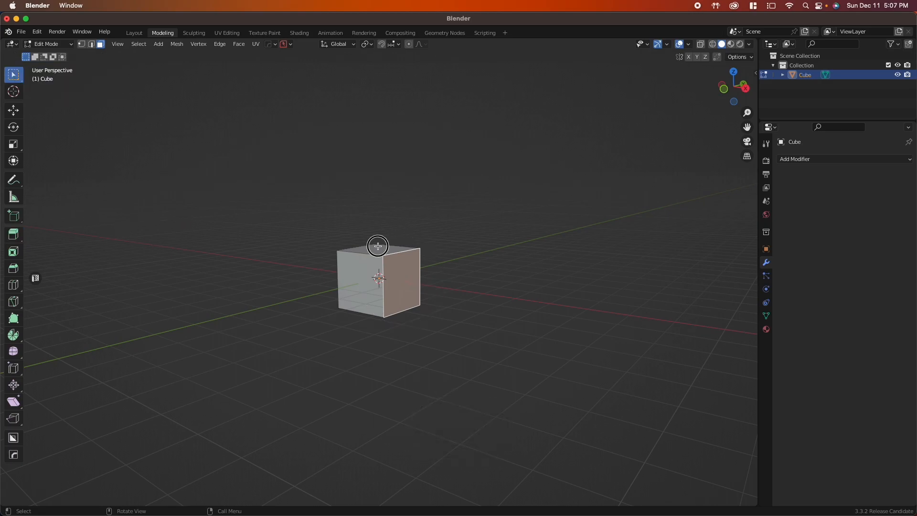
{"action": "left_click_drag", "start_coordinate": [378, 246], "coordinate": [377, 239]}
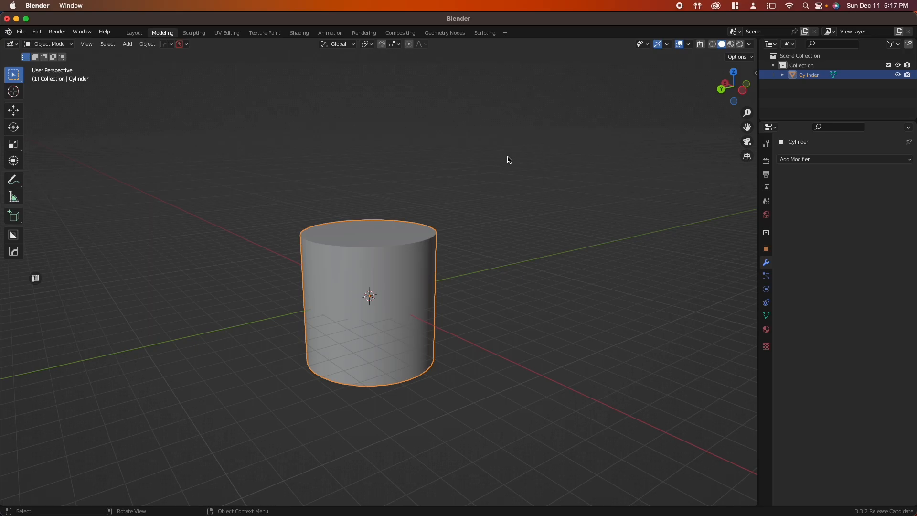
{"action": "mouse_move", "coordinate": [430, 231]}
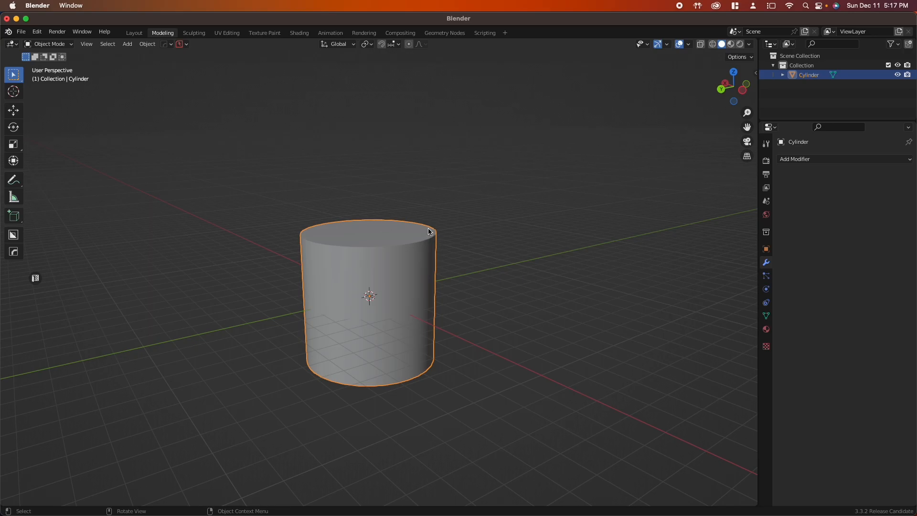
In Edit Mode, extrude the cylinder's top face upward using the Extrude Region tool.
{"action": "key", "text": "Tab"}
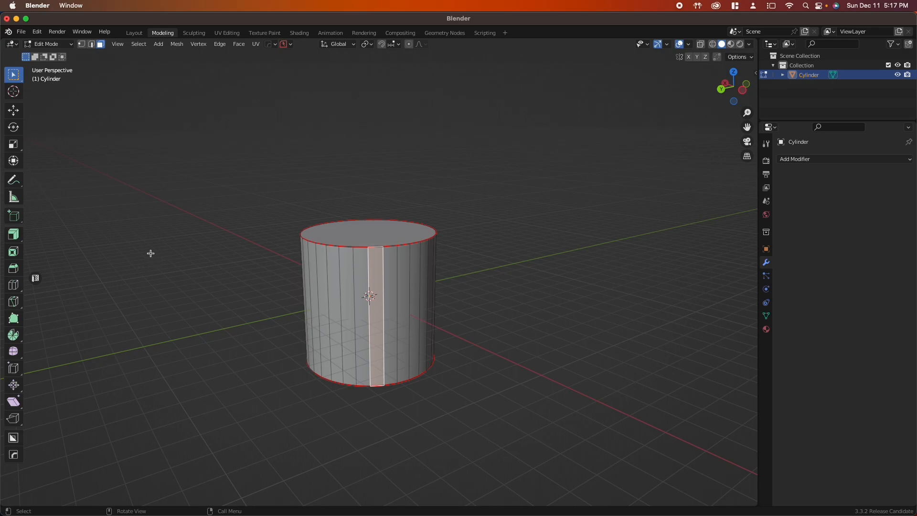
{"action": "left_click", "coordinate": [13, 234]}
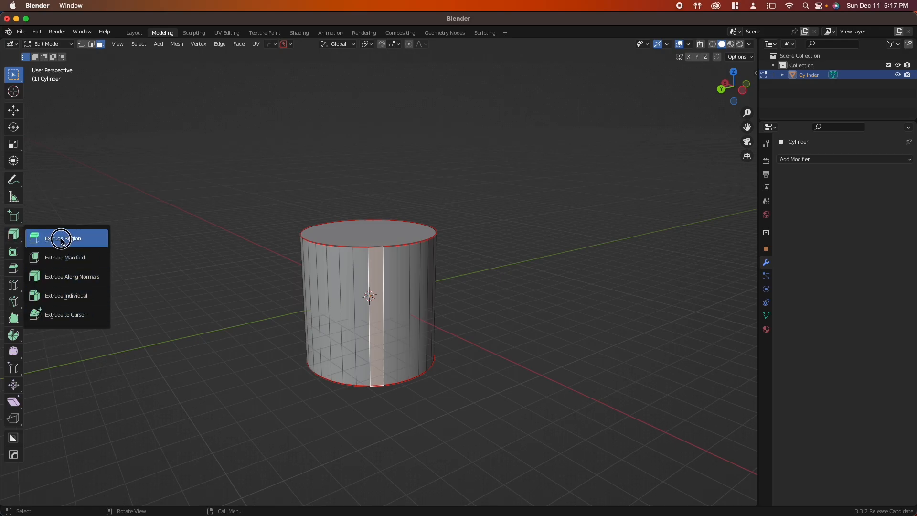
{"action": "left_click", "coordinate": [62, 238]}
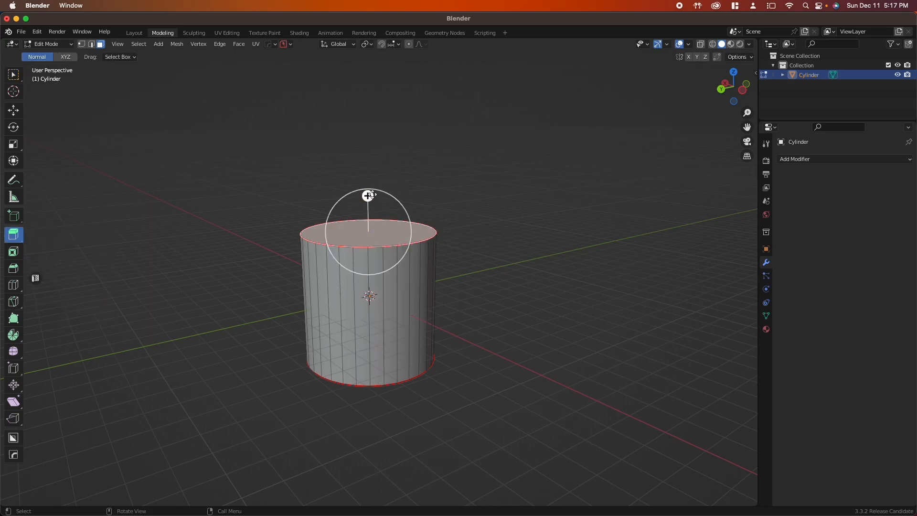
{"action": "left_click_drag", "start_coordinate": [367, 201], "coordinate": [378, 145]}
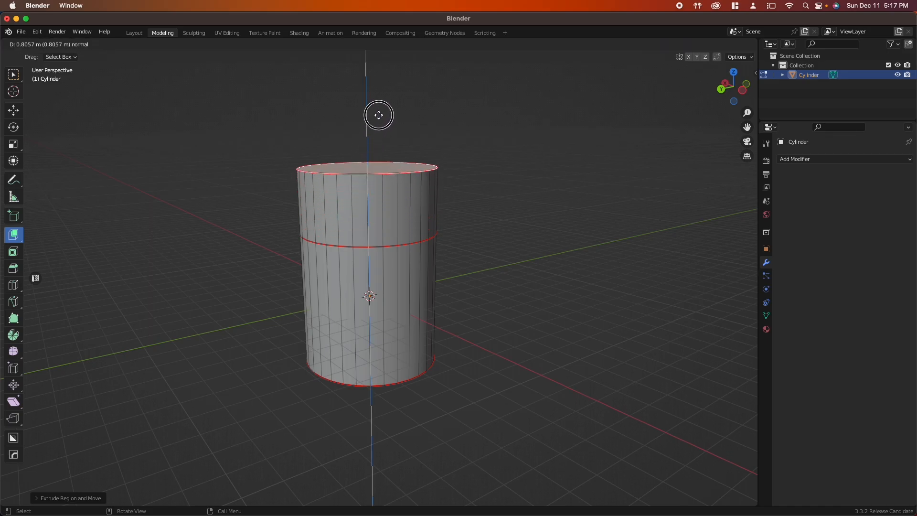
{"action": "left_click", "coordinate": [434, 158]}
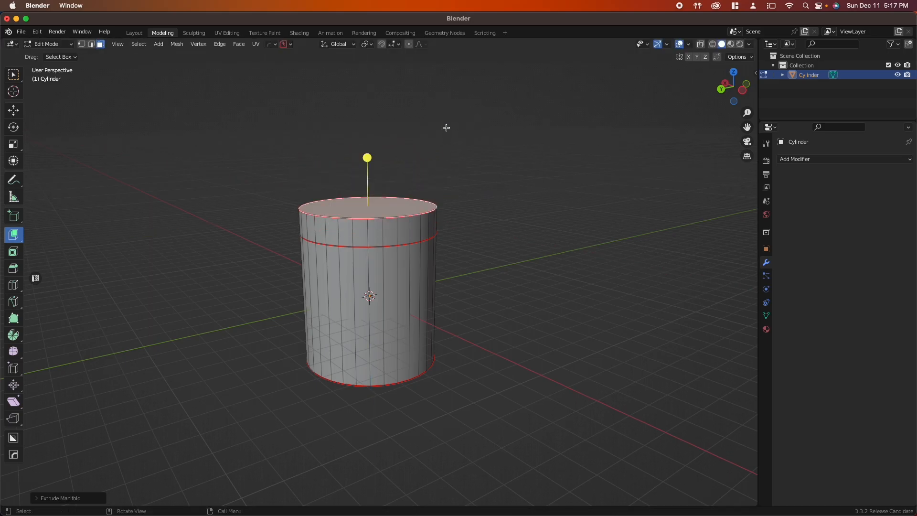
{"action": "left_click", "coordinate": [13, 235]}
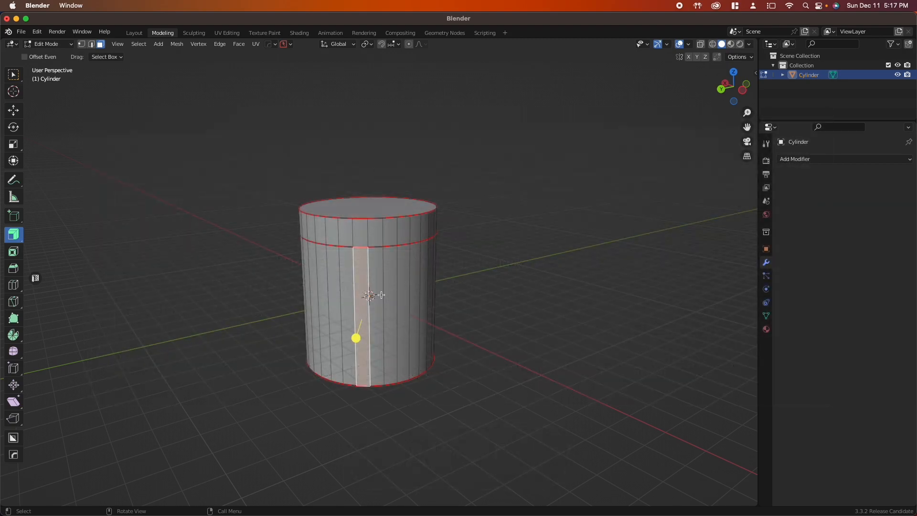
{"action": "mouse_move", "coordinate": [463, 319]}
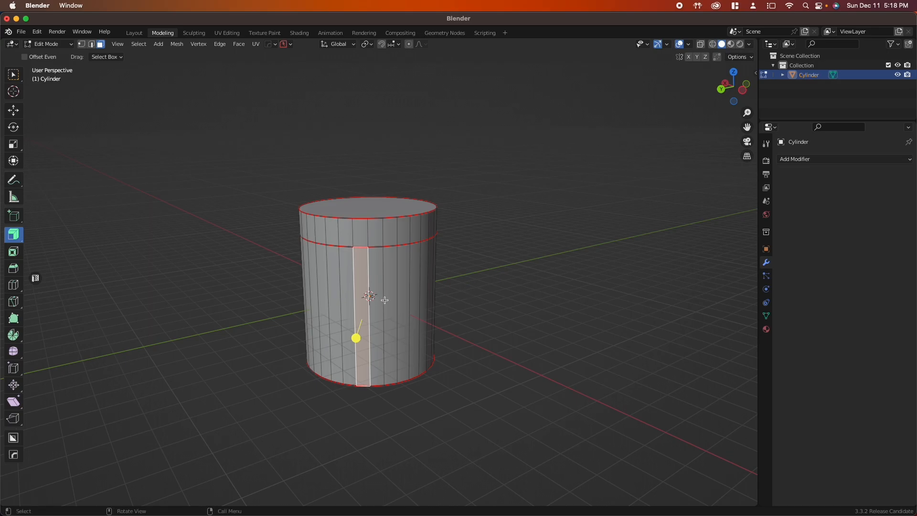
Extrude the cylinder's side faces along their normals, shrinking them inward into a spool shape.
{"action": "left_click", "coordinate": [383, 284]}
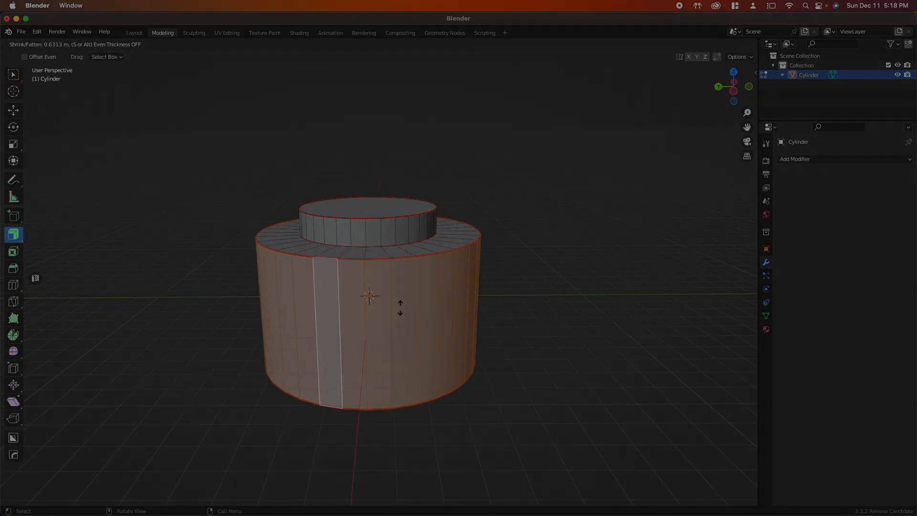
{"action": "left_click", "coordinate": [14, 234]}
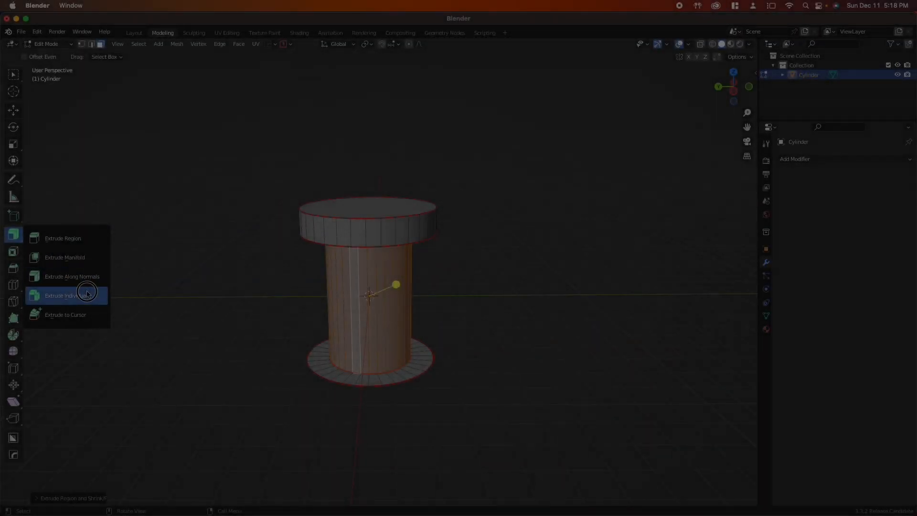
Demonstrate Extrude Individual Faces, then choose the Extrude to Cursor variant.
{"action": "left_click", "coordinate": [60, 295]}
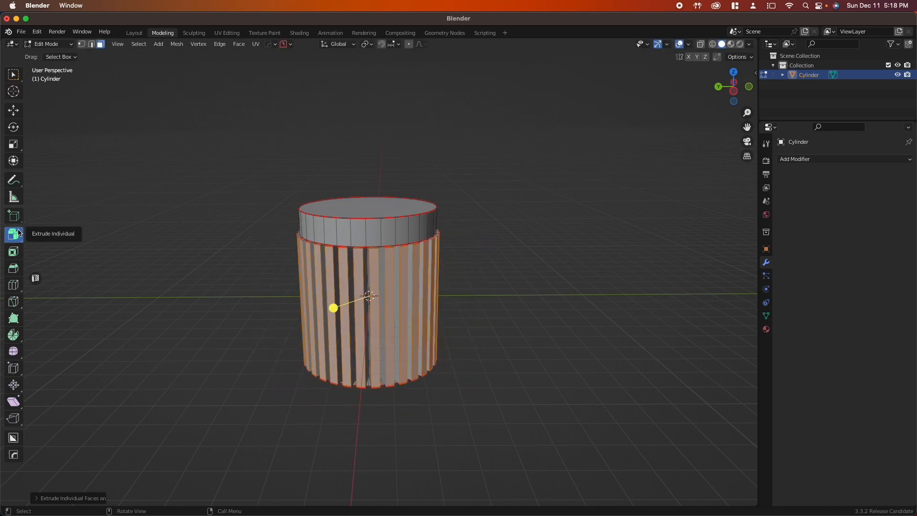
{"action": "left_click", "coordinate": [14, 234]}
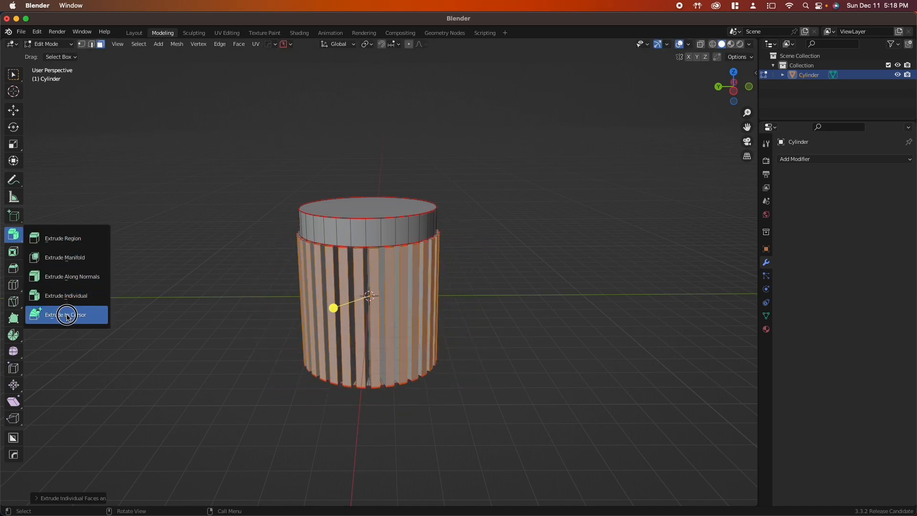
{"action": "left_click", "coordinate": [64, 314]}
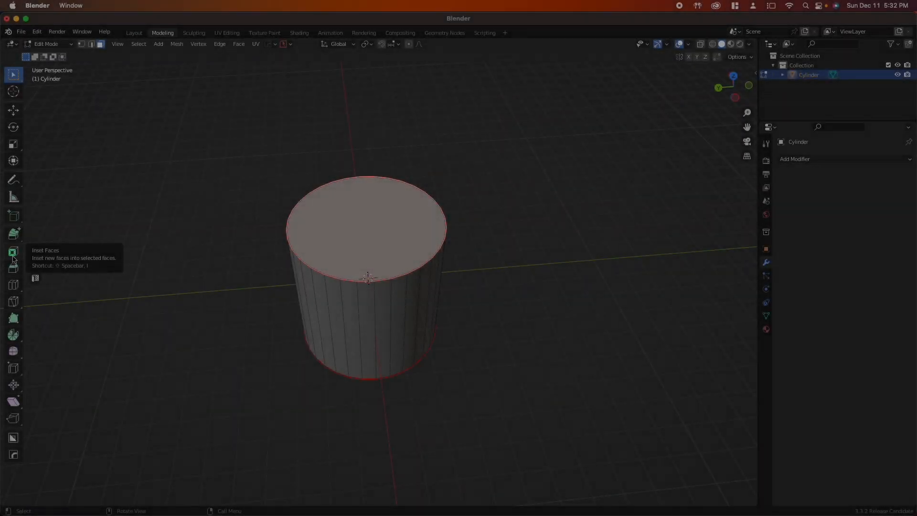
Inset the cylinder's top face into an inner circle with the Inset Faces tool.
{"action": "left_click", "coordinate": [12, 252]}
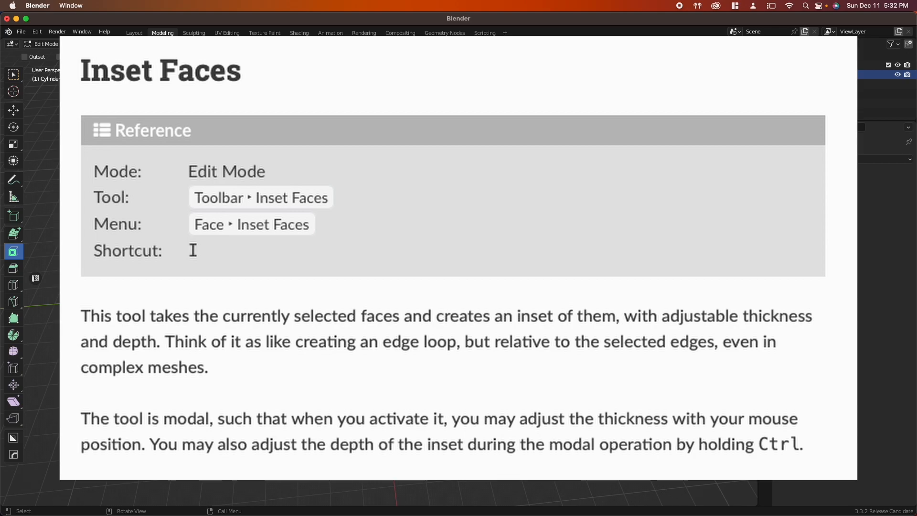
{"action": "key", "text": "i"}
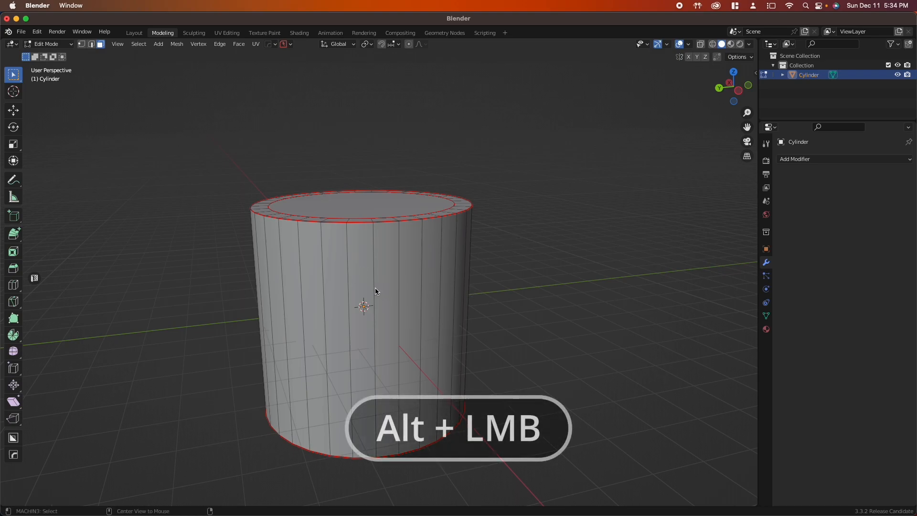
Select the ring of side faces around the cylinder for individual insetting.
{"action": "left_click", "coordinate": [386, 292]}
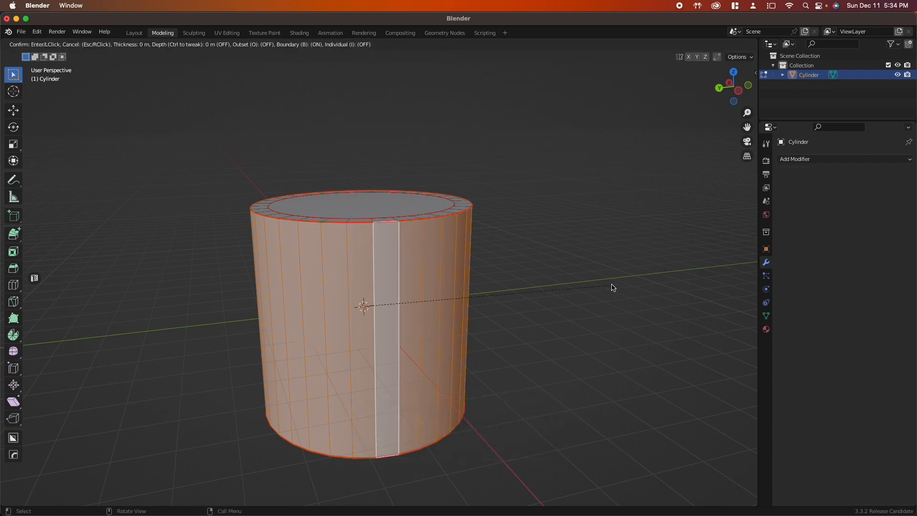
{"action": "mouse_move", "coordinate": [594, 287]}
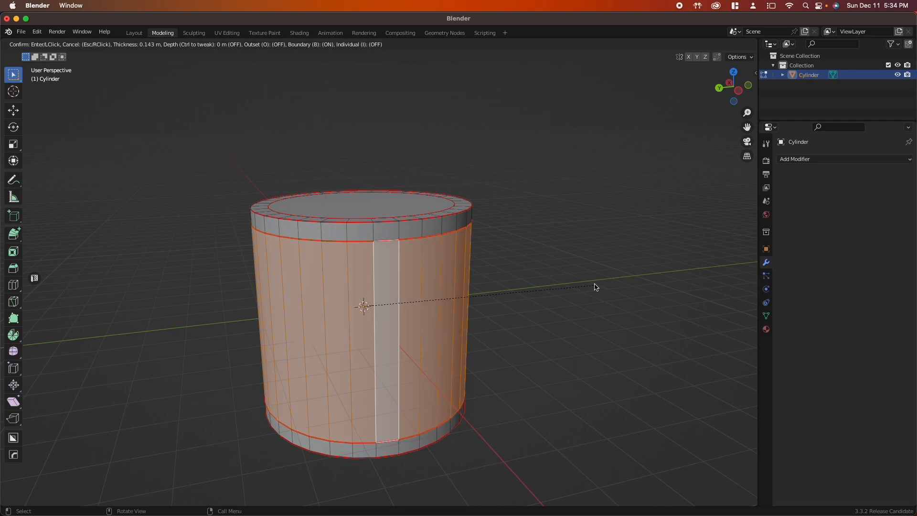
{"action": "mouse_move", "coordinate": [602, 279]}
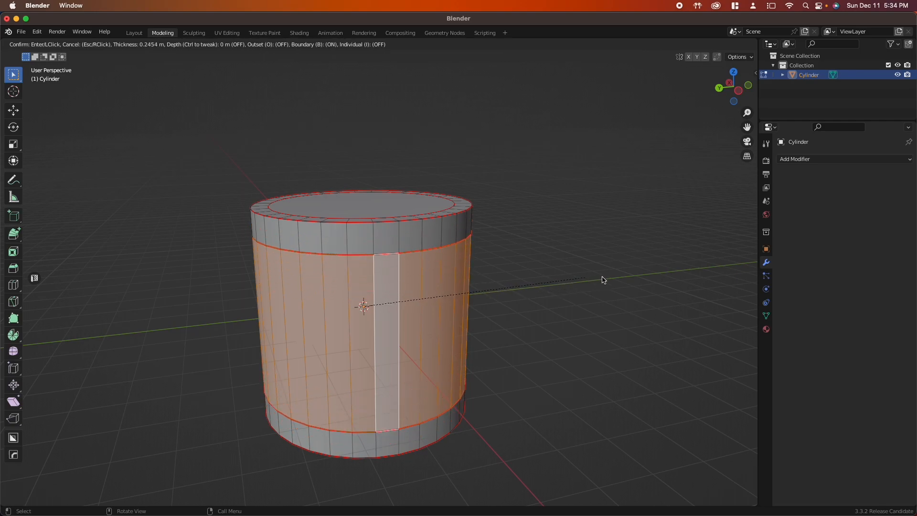
{"action": "mouse_move", "coordinate": [578, 277]}
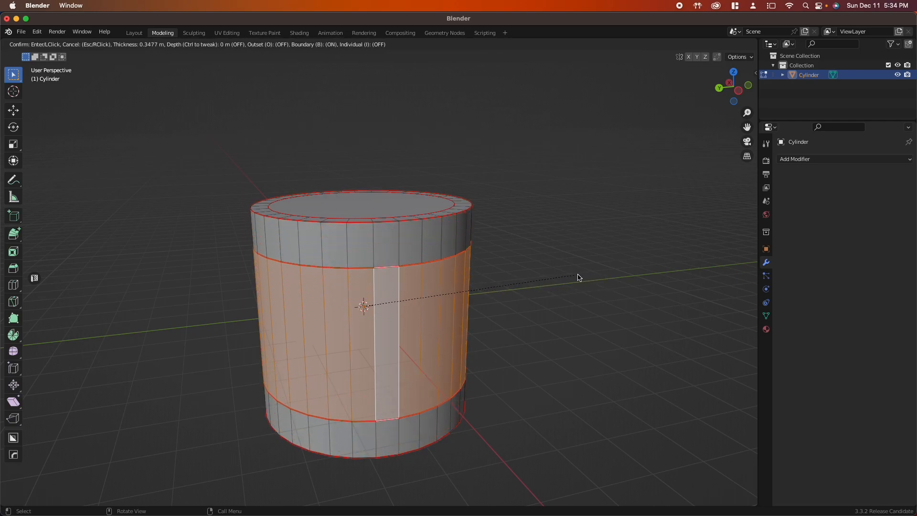
{"action": "mouse_move", "coordinate": [586, 275]}
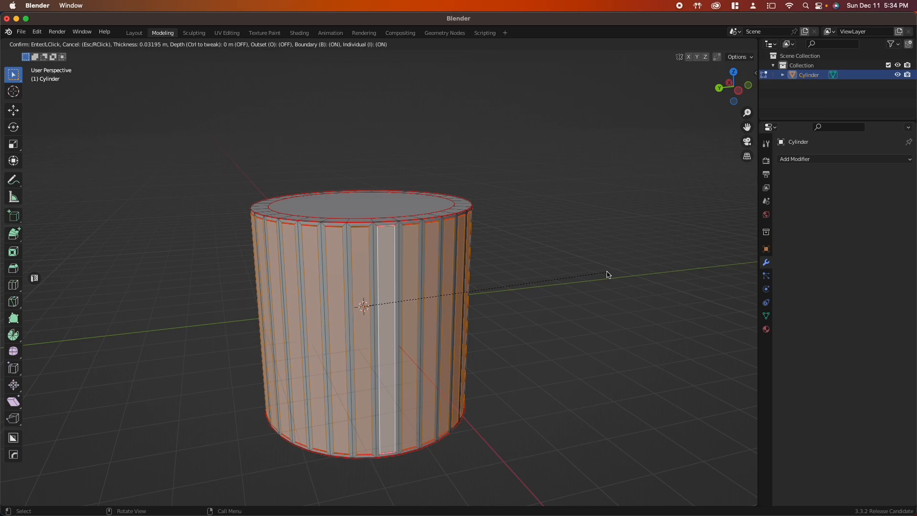
{"action": "mouse_move", "coordinate": [607, 275]}
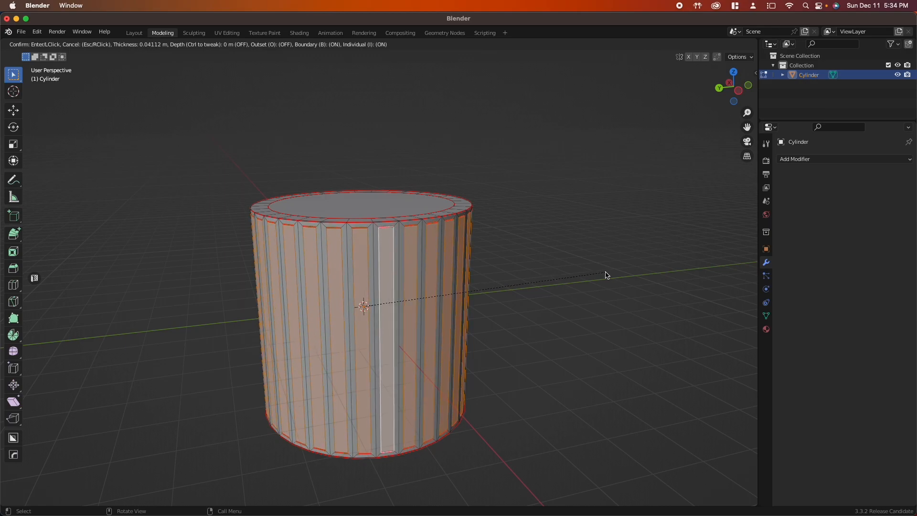
{"action": "mouse_move", "coordinate": [606, 275]}
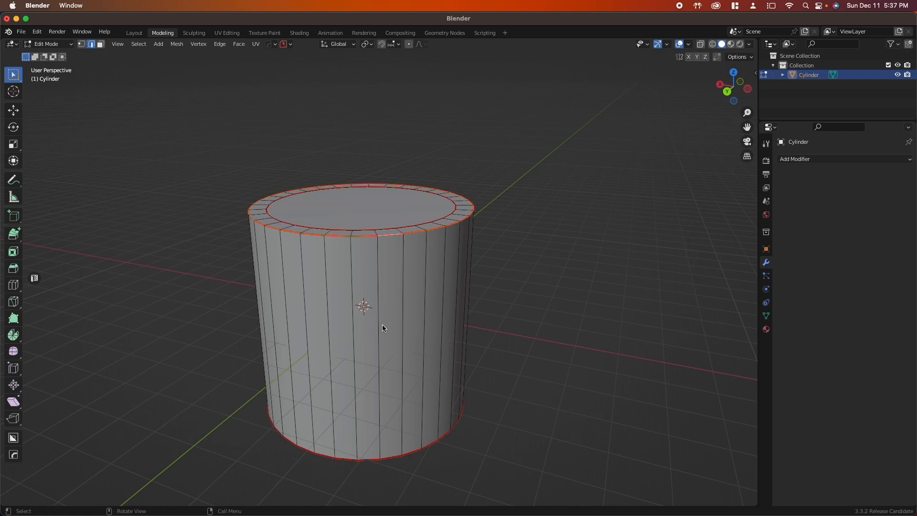
Bevel the cylinder's top rim edge loop with Ctrl+B into a sloped chamfer.
{"action": "key", "text": "ctrl+b"}
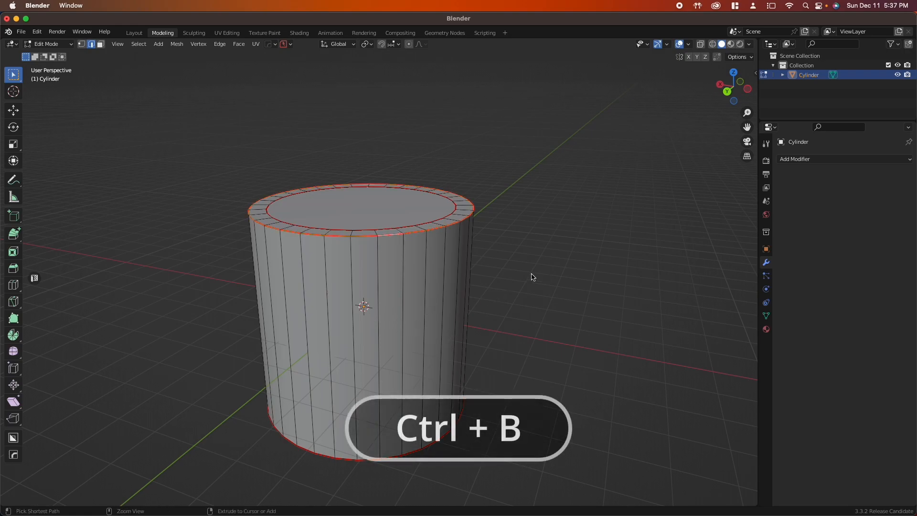
{"action": "key", "text": "ctrl+b"}
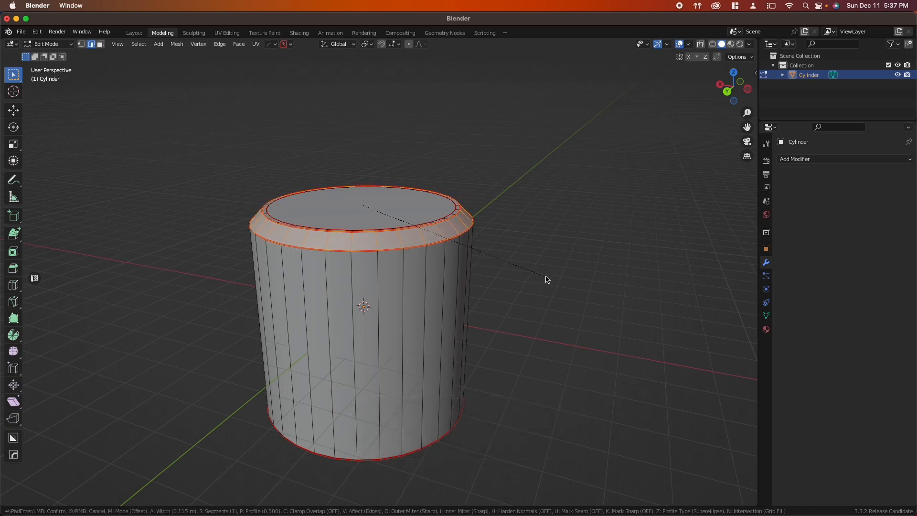
{"action": "mouse_move", "coordinate": [549, 273]}
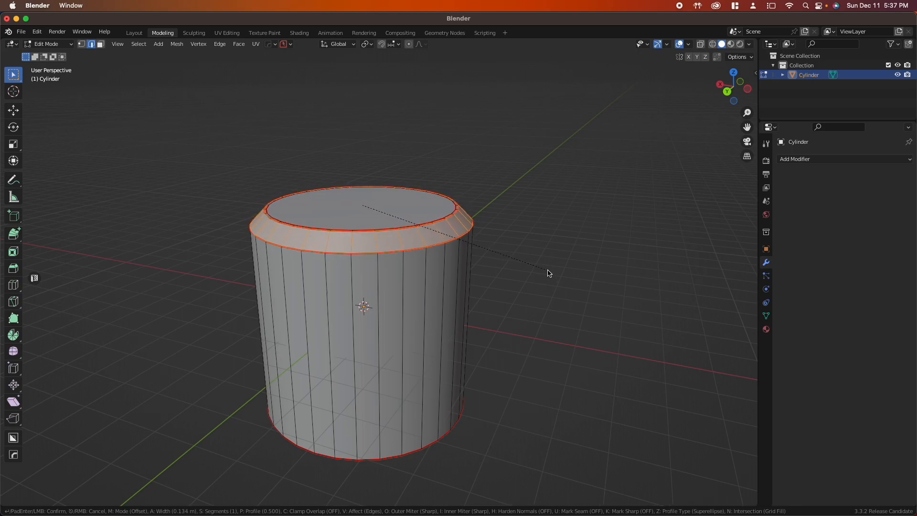
{"action": "mouse_move", "coordinate": [540, 269]}
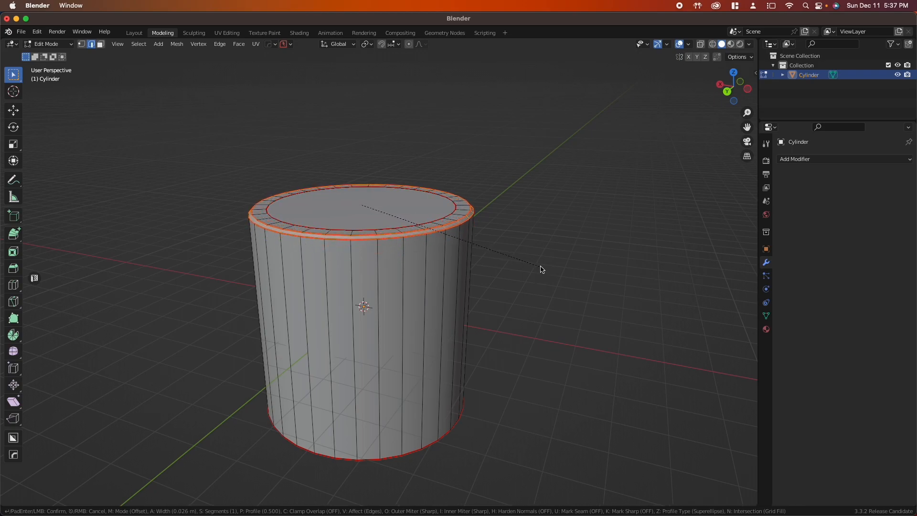
{"action": "mouse_move", "coordinate": [550, 268]}
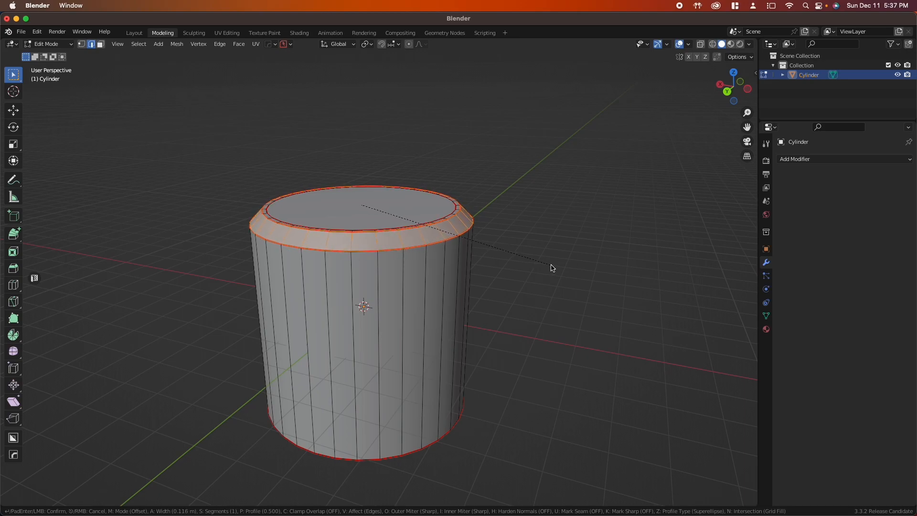
{"action": "mouse_move", "coordinate": [548, 266]}
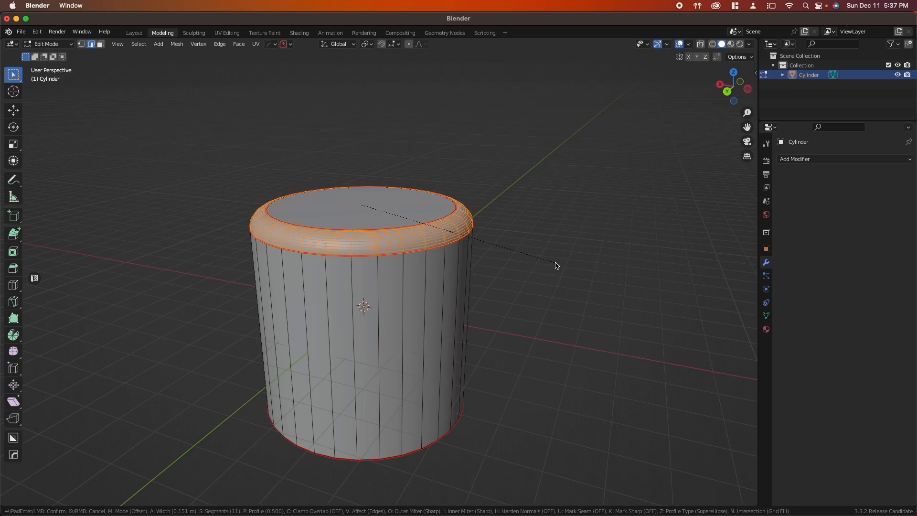
{"action": "mouse_move", "coordinate": [548, 266]}
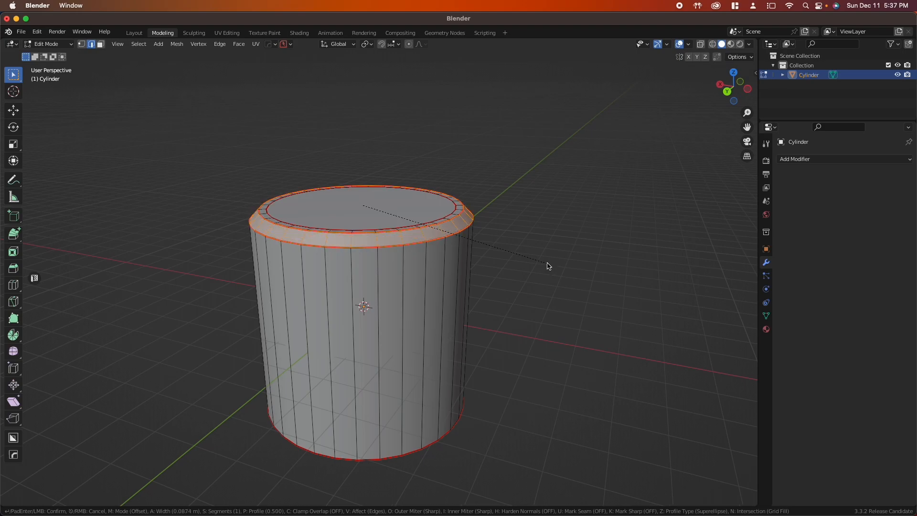
{"action": "mouse_move", "coordinate": [546, 266]}
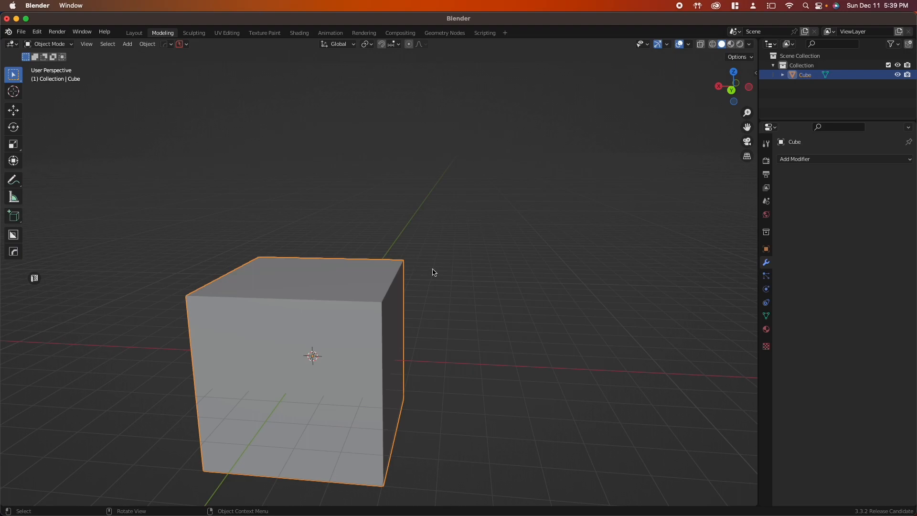
Enter Edit Mode in vertex select and bevel the cube's top corner vertex with Shift+Ctrl+B.
{"action": "key", "text": "Tab"}
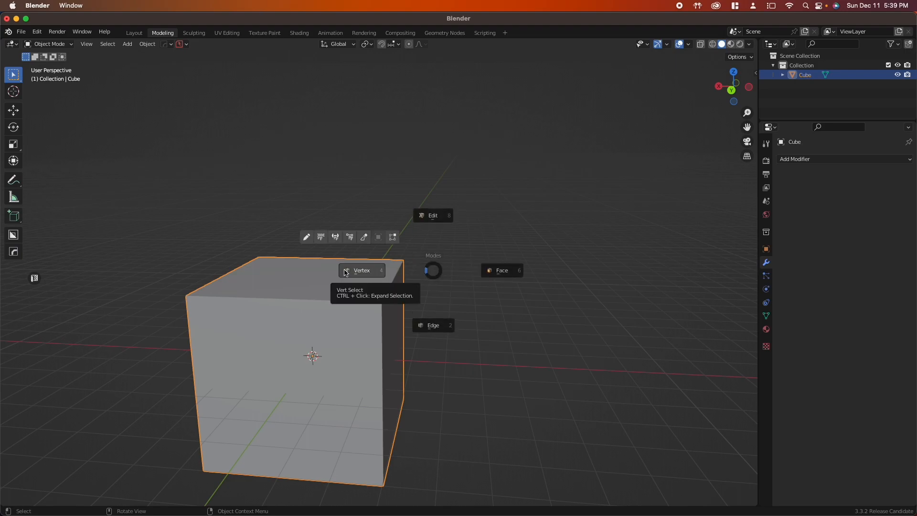
{"action": "left_click", "coordinate": [361, 270]}
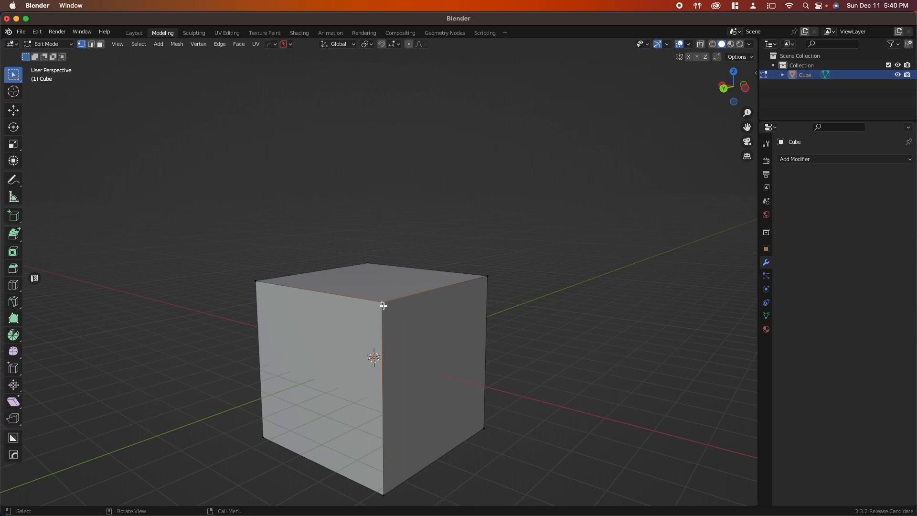
{"action": "mouse_move", "coordinate": [461, 321]}
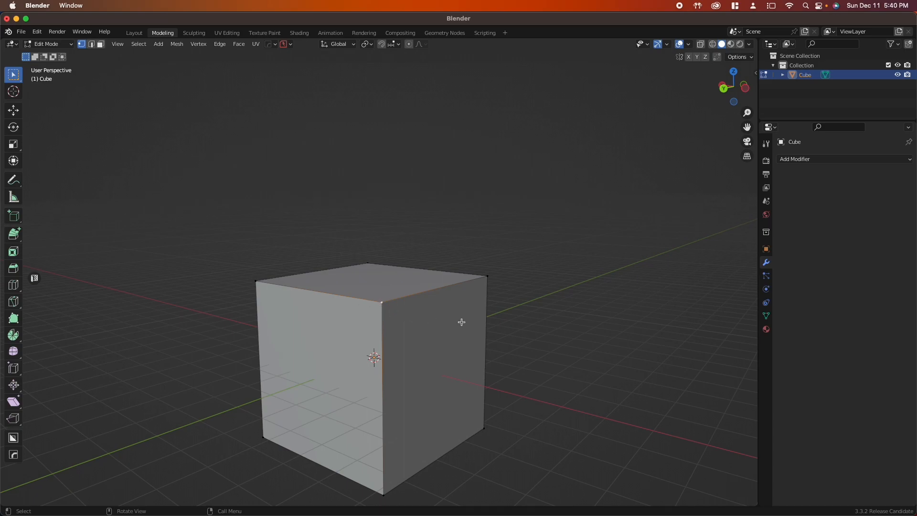
{"action": "key", "text": "shift+ctrl+b"}
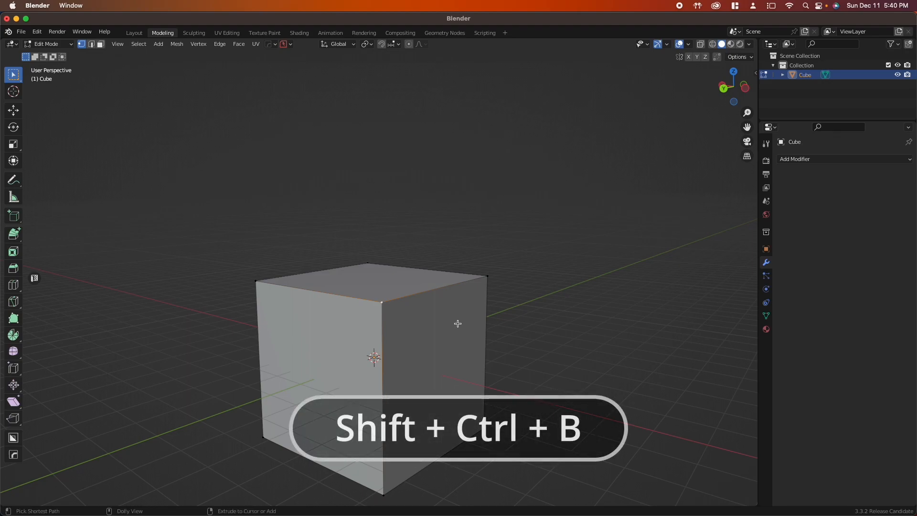
{"action": "key", "text": "shift+ctrl+b"}
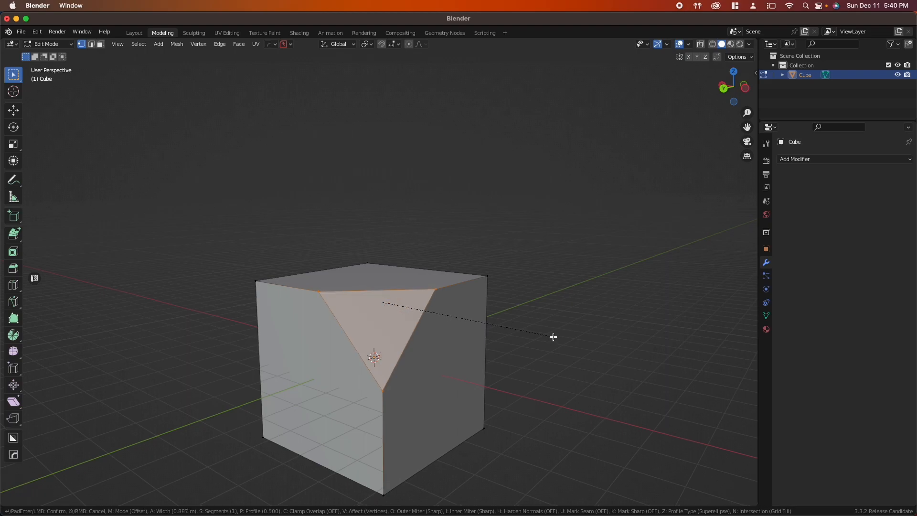
{"action": "mouse_move", "coordinate": [535, 340]}
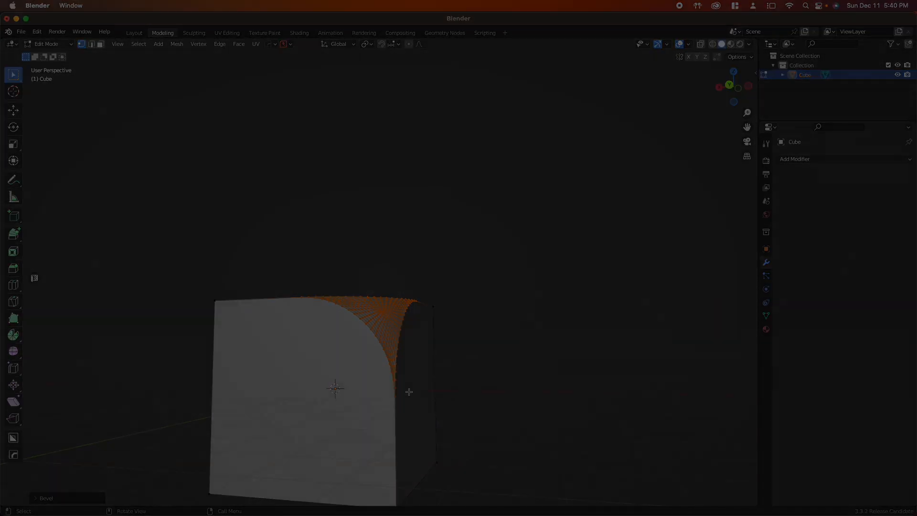
Return to Object Mode and give the cube a Bevel modifier, 0.33 m amount, 13 segments.
{"action": "key", "text": "Tab"}
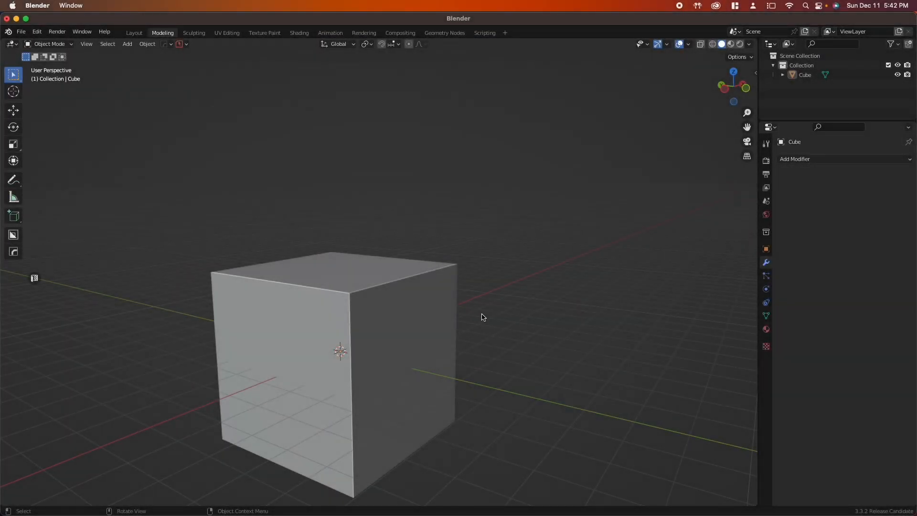
{"action": "mouse_move", "coordinate": [403, 319]}
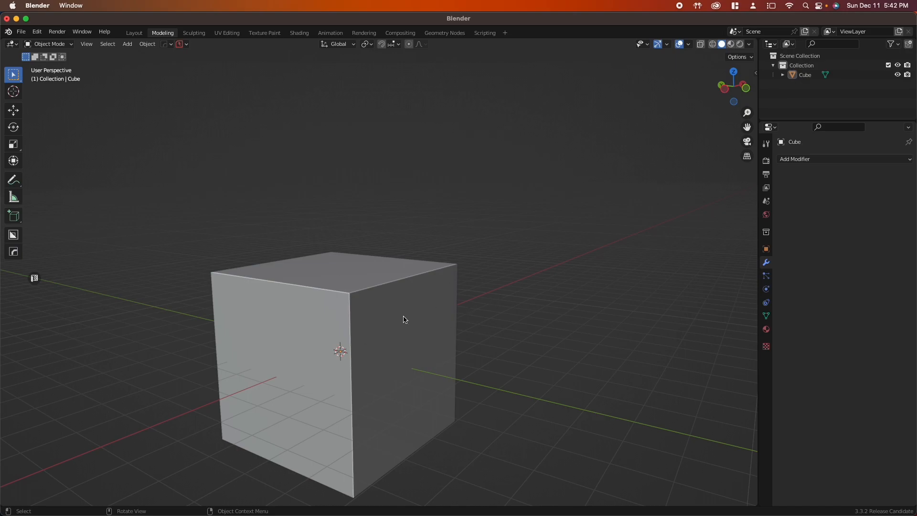
{"action": "left_click", "coordinate": [423, 314]}
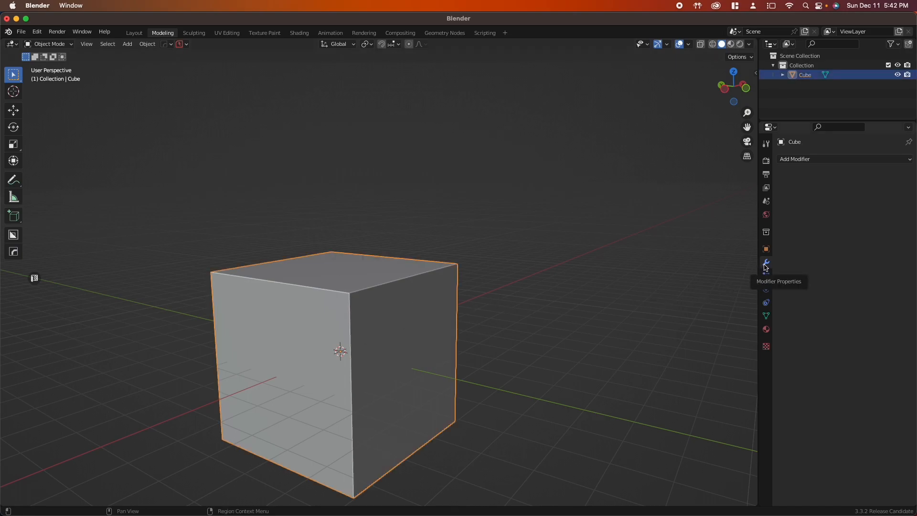
{"action": "left_click", "coordinate": [819, 159]}
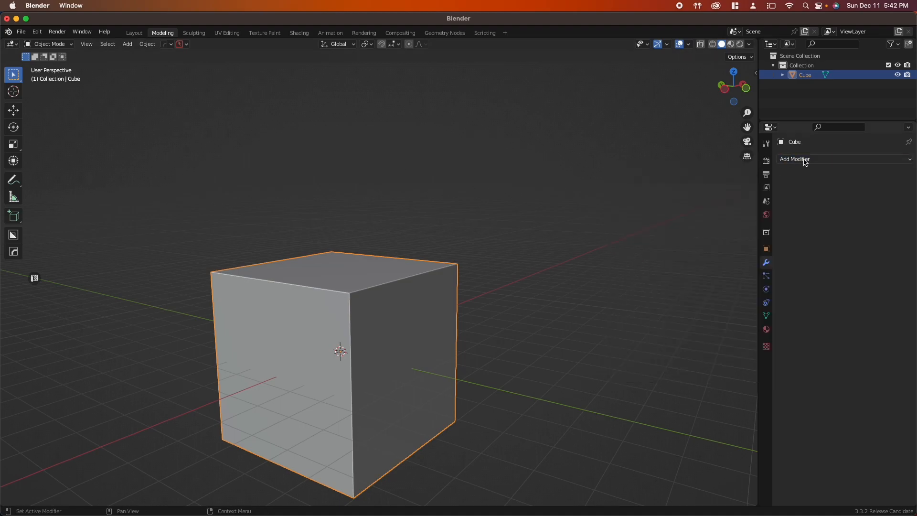
{"action": "left_click", "coordinate": [794, 159]}
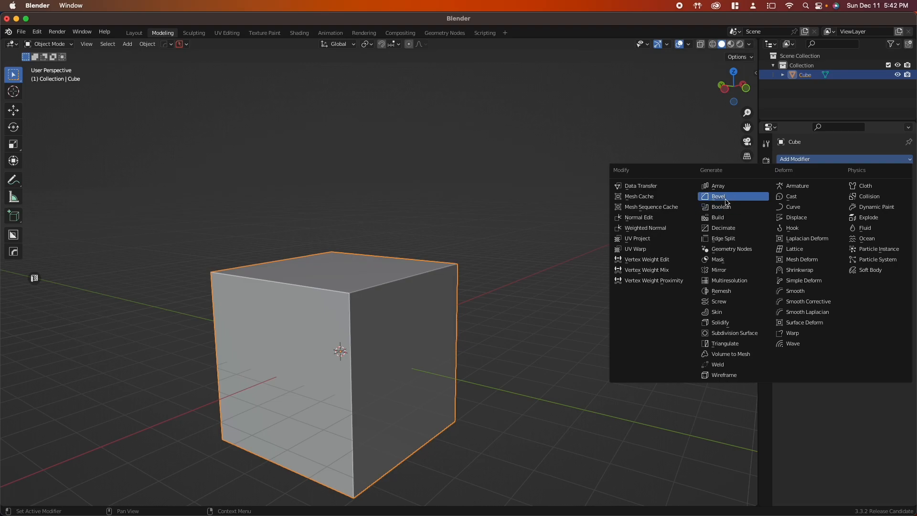
{"action": "left_click", "coordinate": [718, 196]}
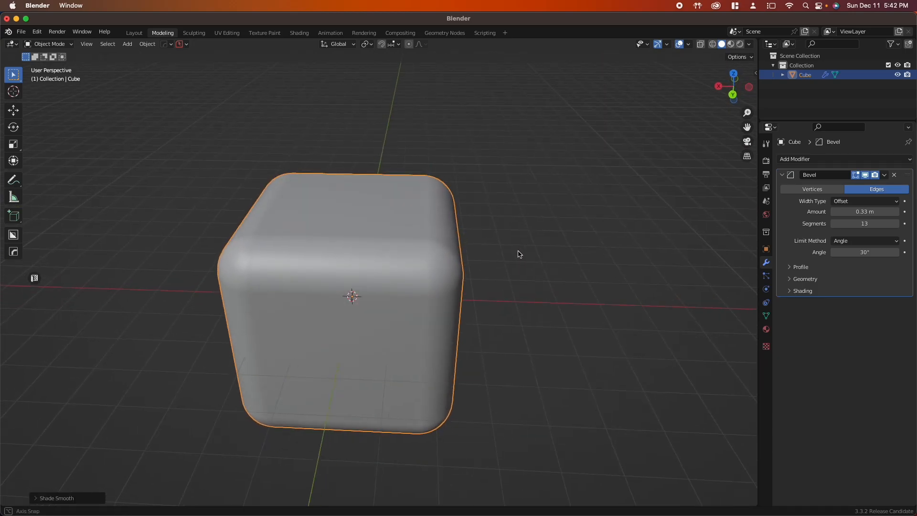
{"action": "left_click_drag", "start_coordinate": [517, 255], "coordinate": [320, 243]}
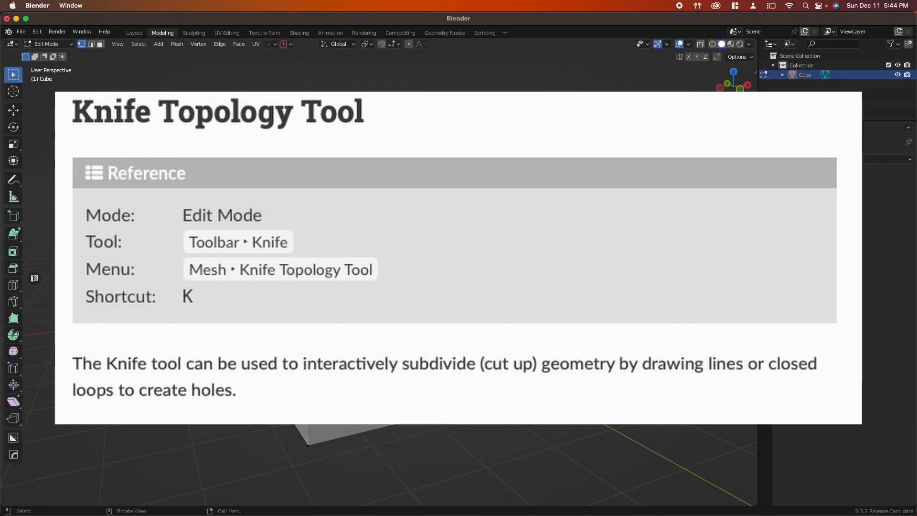
{"action": "mouse_move", "coordinate": [24, 304]}
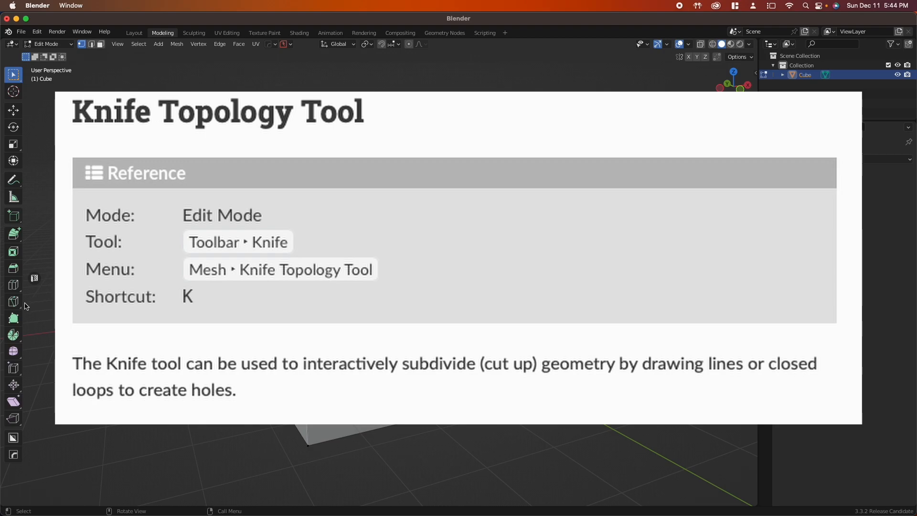
Knife a diagonal cut across the cube's front face, then orbit to view it.
{"action": "left_click", "coordinate": [13, 300]}
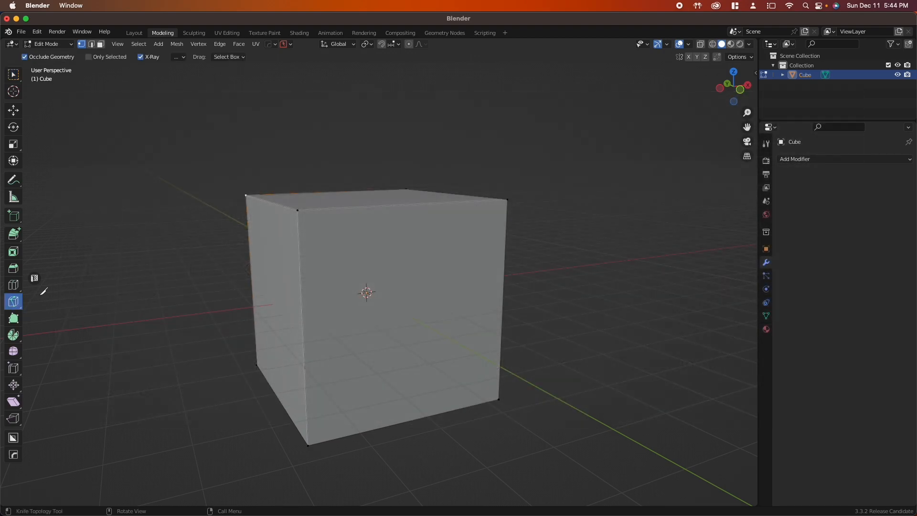
{"action": "key", "text": "k"}
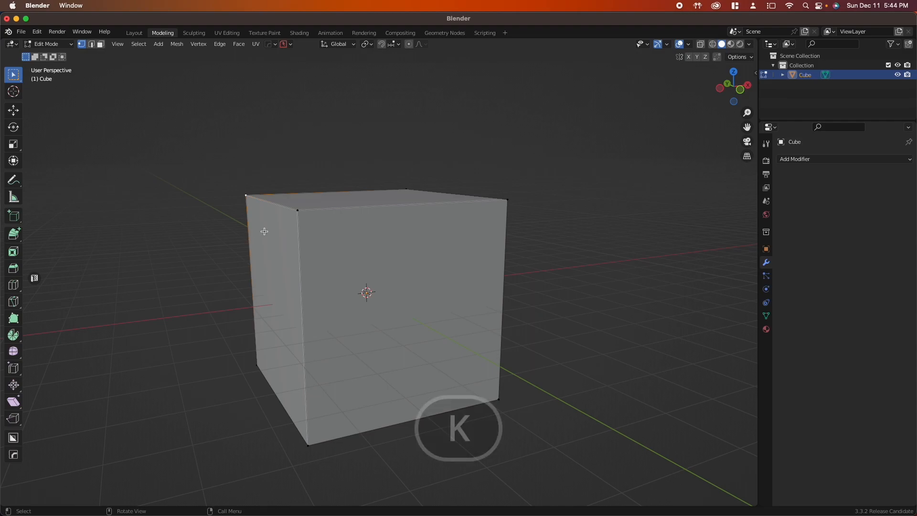
{"action": "key", "text": "k"}
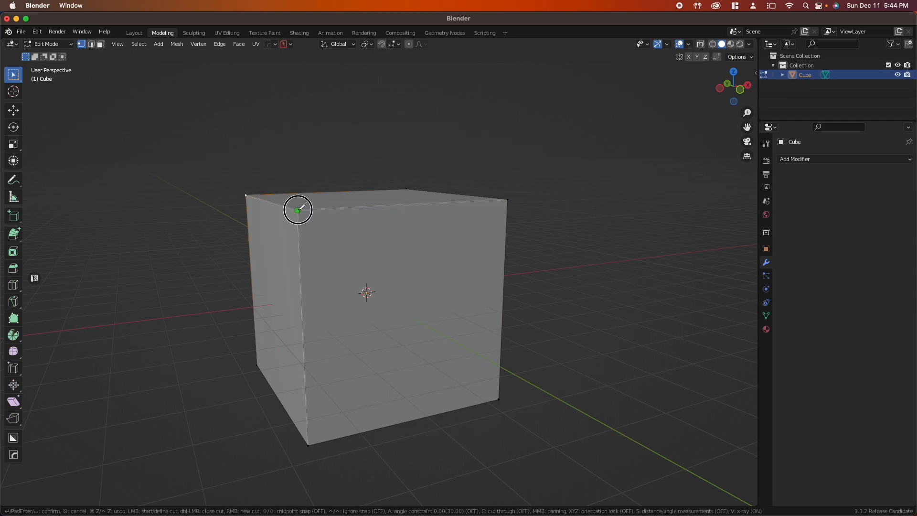
{"action": "mouse_move", "coordinate": [468, 369]}
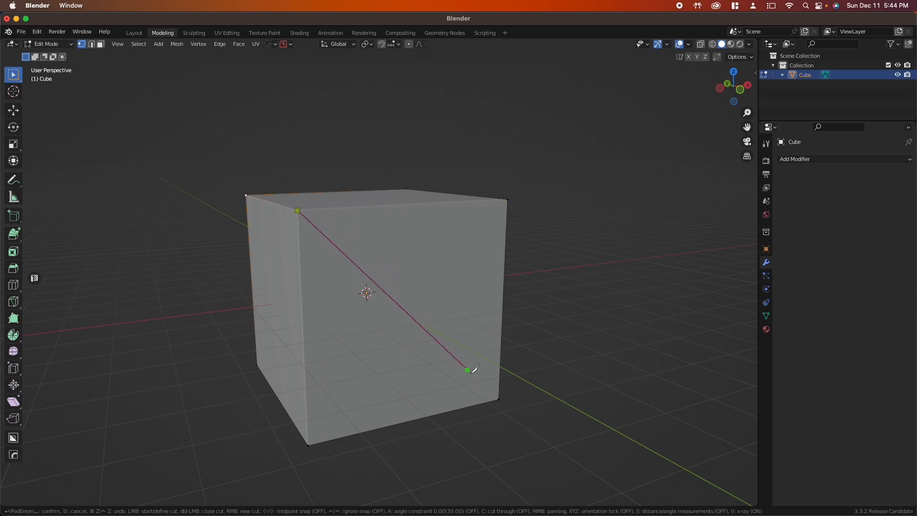
{"action": "mouse_move", "coordinate": [499, 397]}
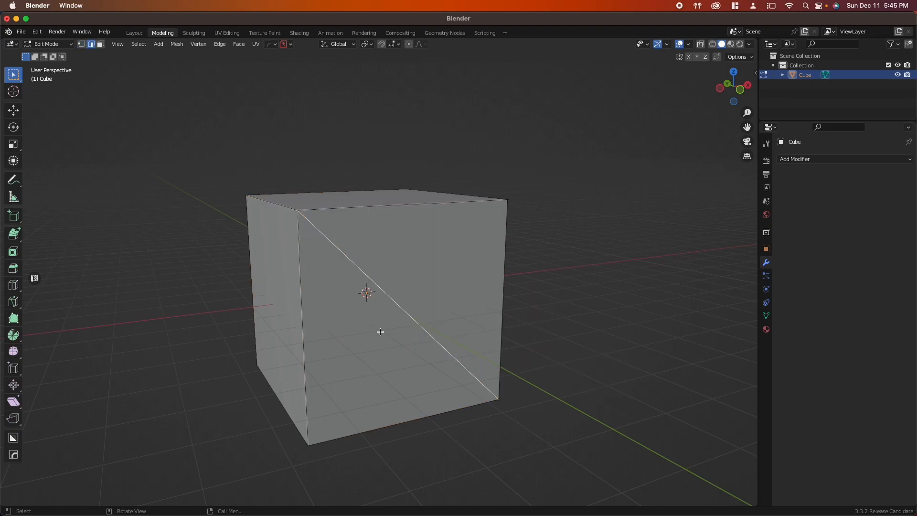
{"action": "left_click_drag", "start_coordinate": [380, 331], "coordinate": [462, 355]}
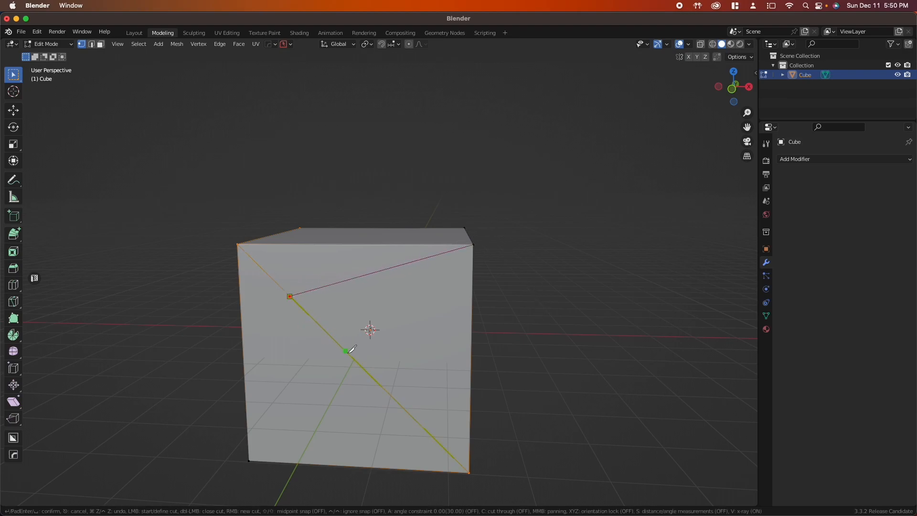
Draw a knife cut from the diagonal edge toward the face's upper right edge.
{"action": "left_click_drag", "start_coordinate": [347, 350], "coordinate": [409, 298]}
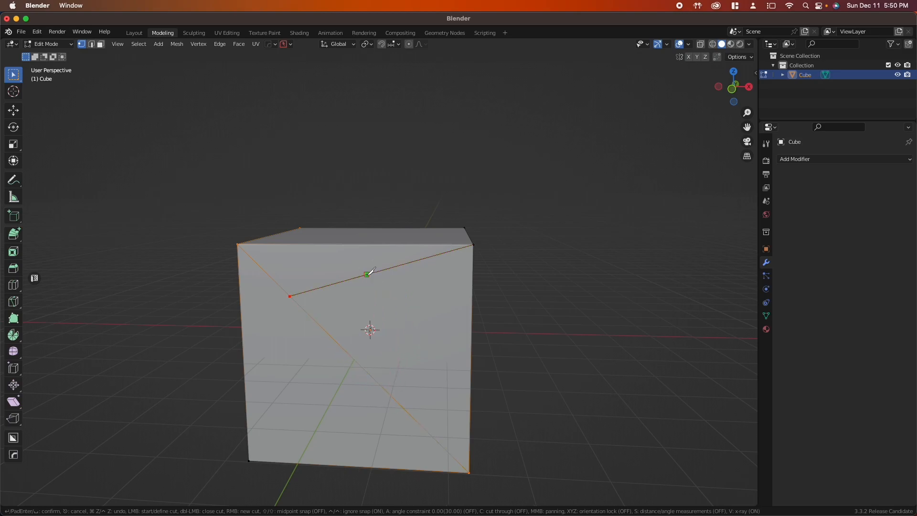
{"action": "mouse_move", "coordinate": [385, 388]}
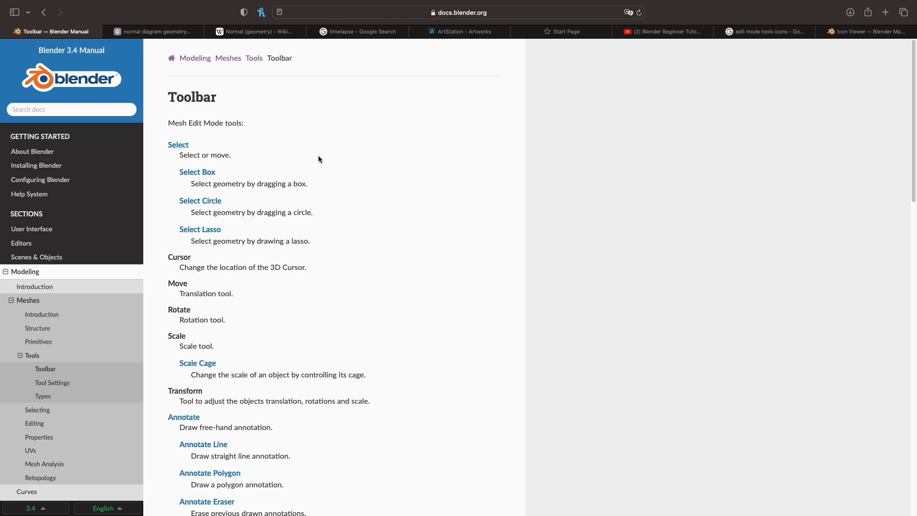
Scroll the manual's Toolbar page, open Bevel Edges, then switch to the ArtStation gallery.
{"action": "scroll", "scroll_direction": "down", "scroll_amount": 3}
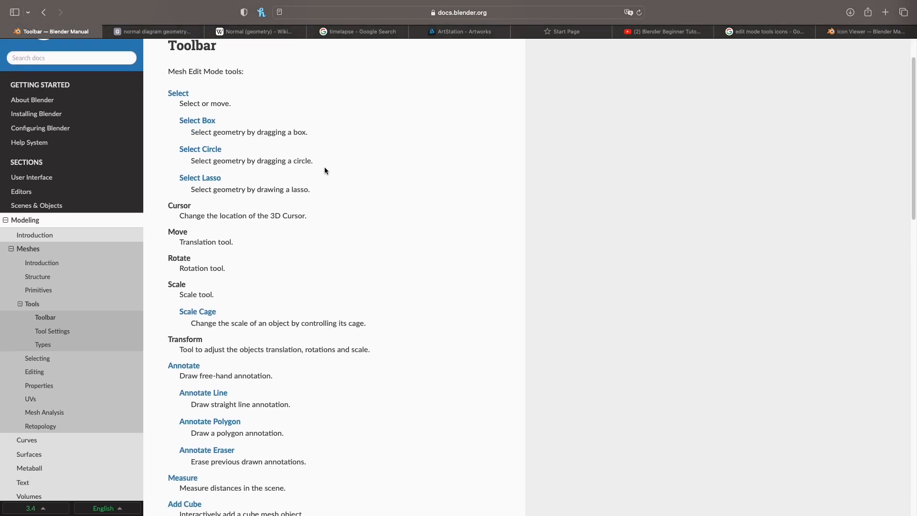
{"action": "scroll", "scroll_direction": "down", "scroll_amount": 3}
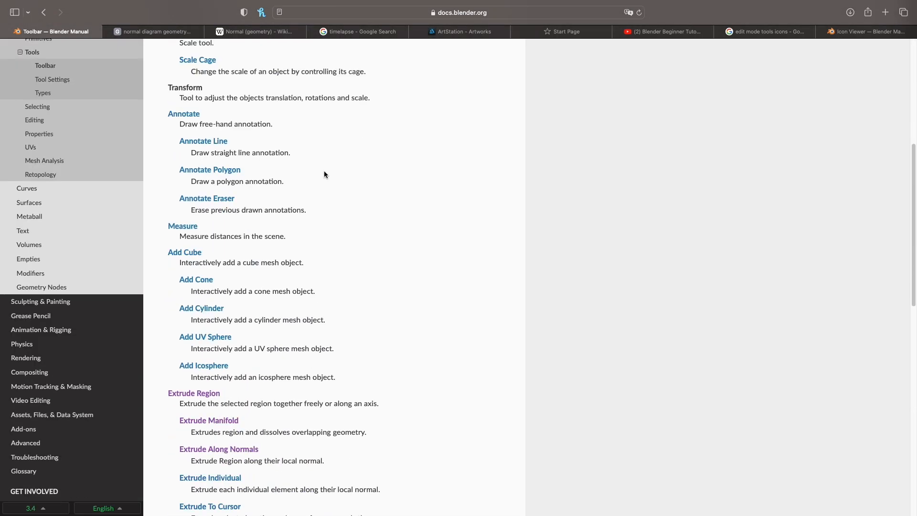
{"action": "scroll", "scroll_direction": "down", "scroll_amount": 3}
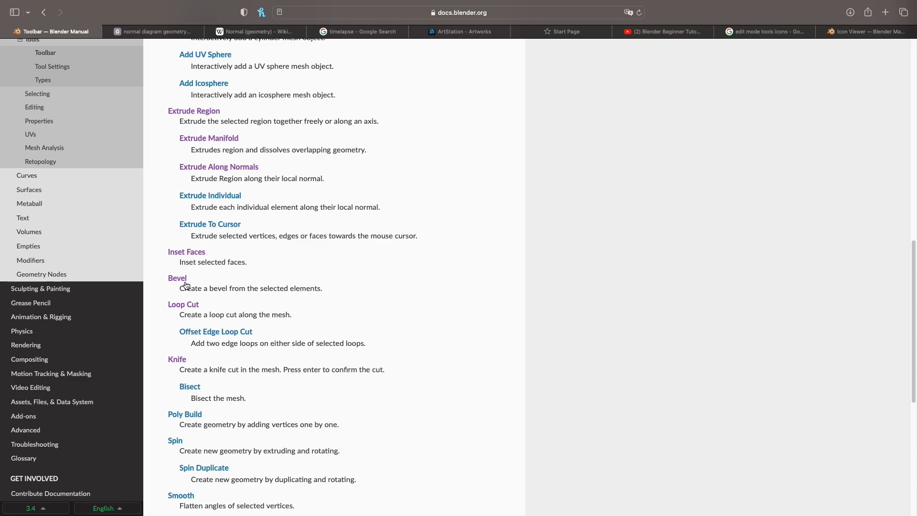
{"action": "left_click", "coordinate": [178, 278]}
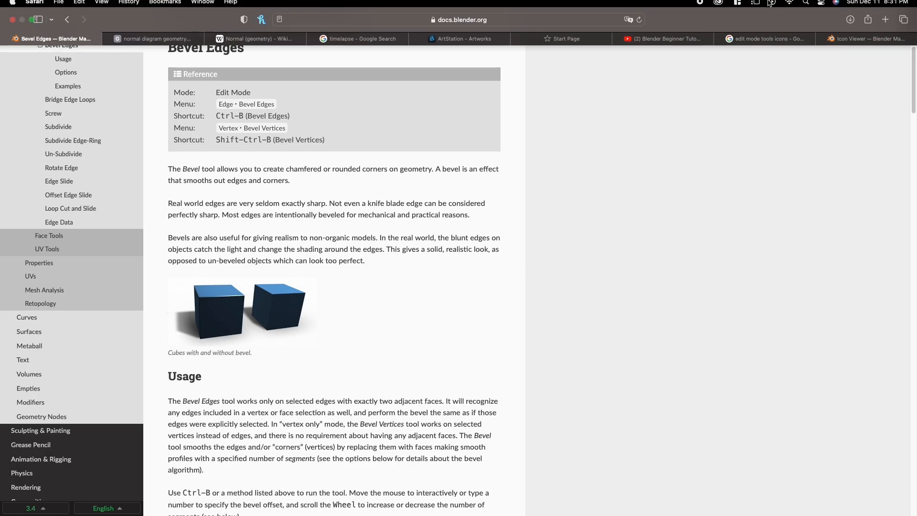
{"action": "left_click", "coordinate": [464, 38]}
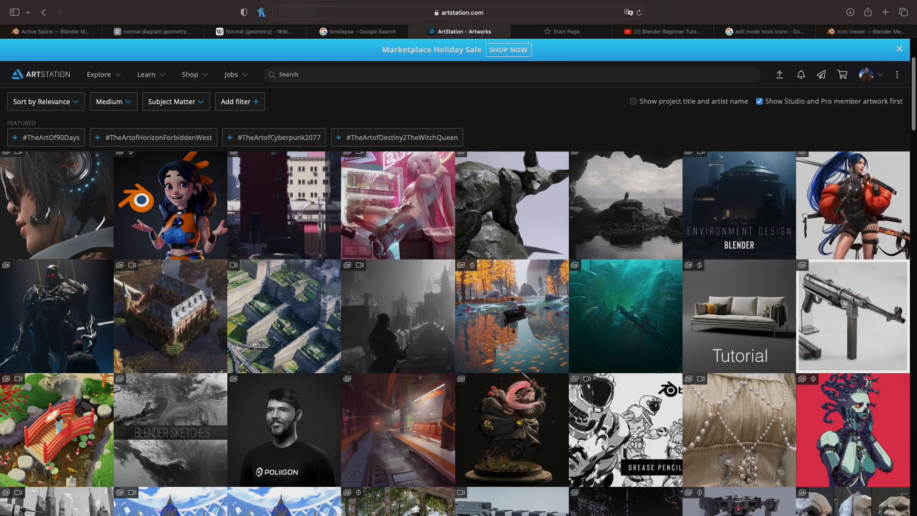
{"action": "scroll", "scroll_direction": "down", "scroll_amount": 3}
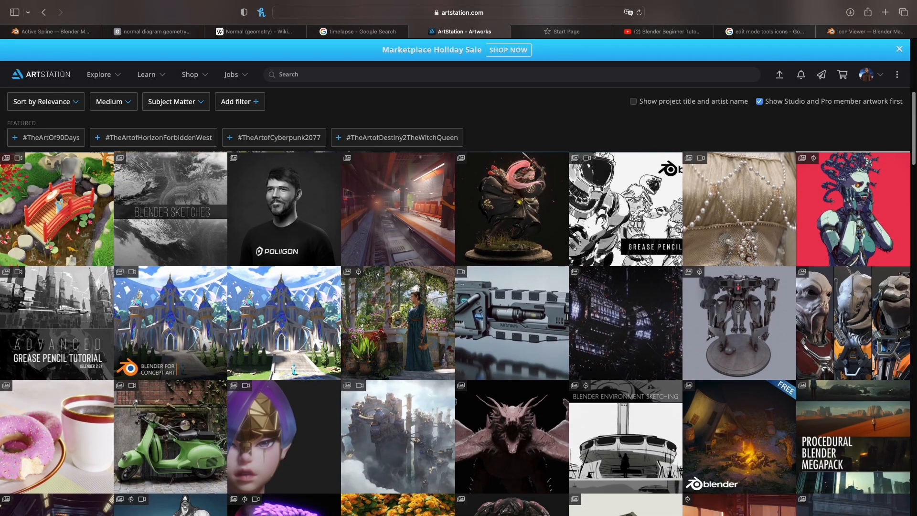
{"action": "scroll", "scroll_direction": "down", "scroll_amount": 3}
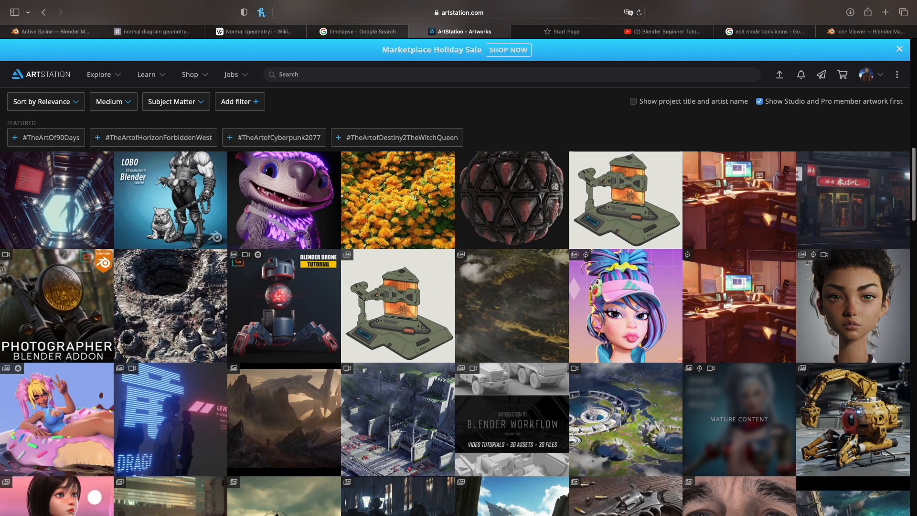